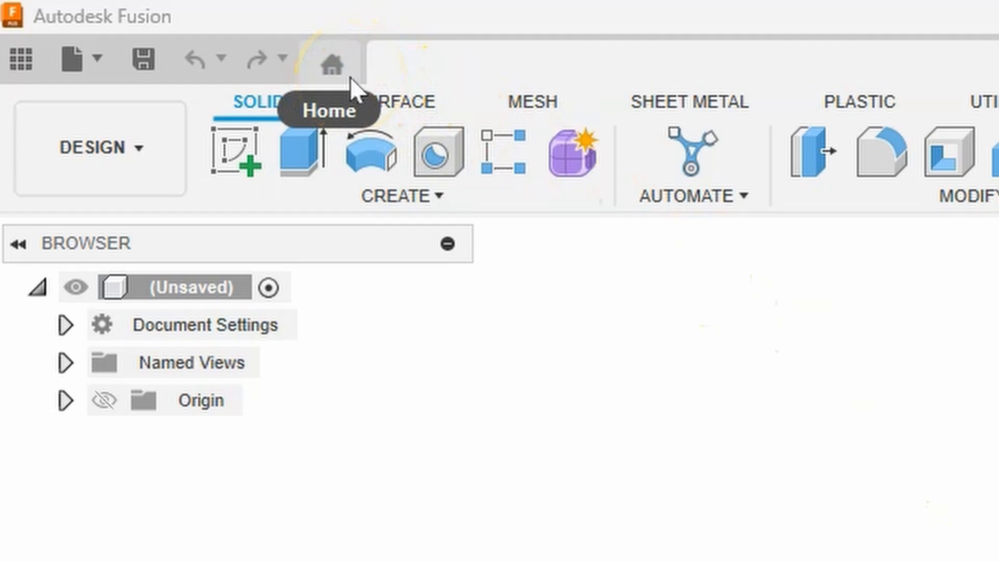
# Switch from the unsaved design to the Home data panel listing the team's projects
pyautogui.click(332, 61)
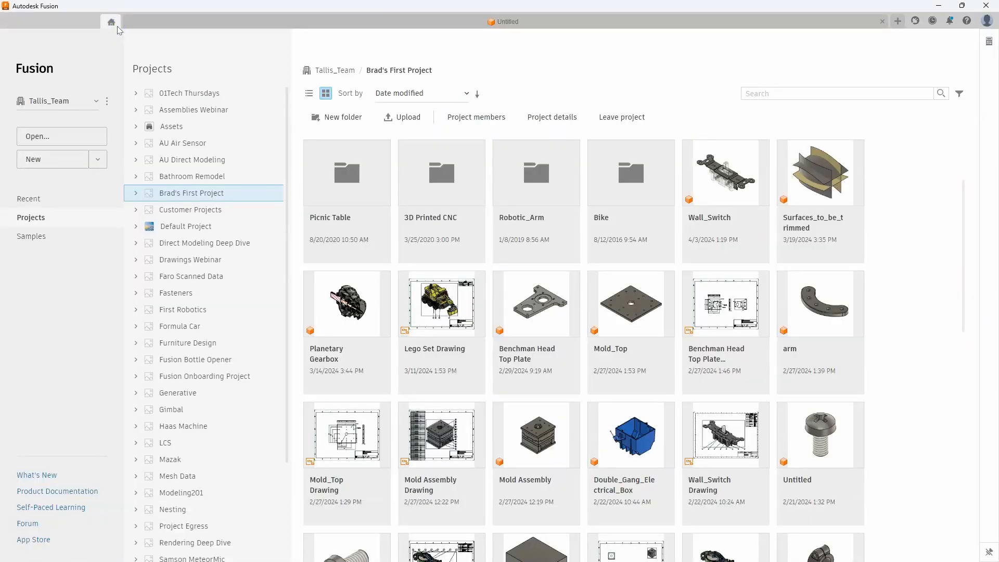
pyautogui.moveTo(114, 38)
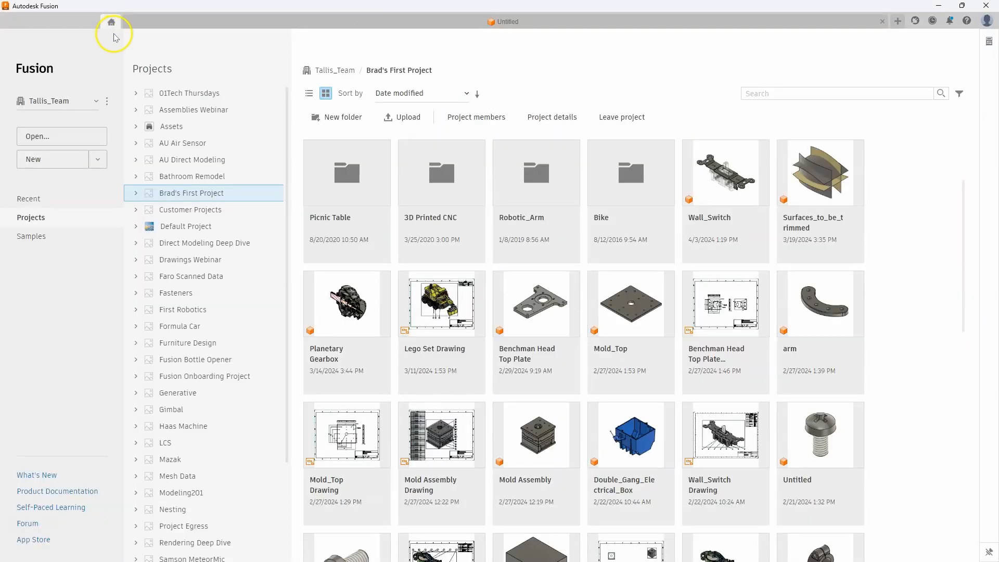
pyautogui.moveTo(255, 148)
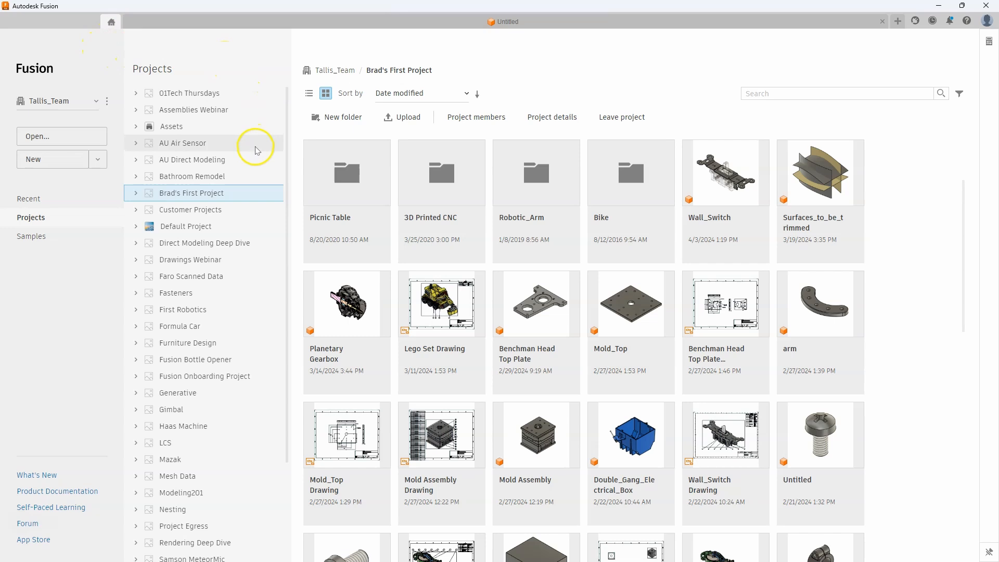
pyautogui.moveTo(622, 93)
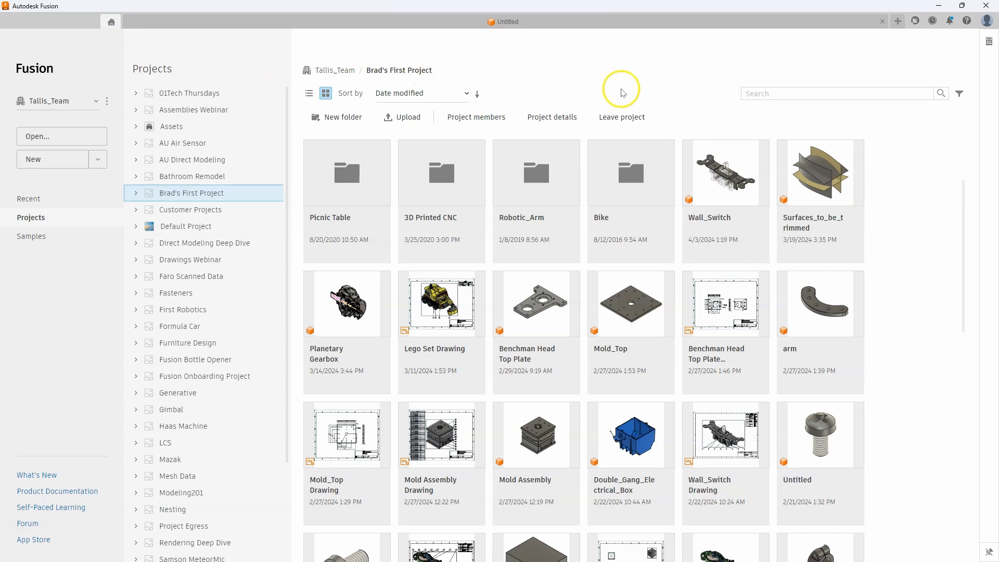
pyautogui.moveTo(621, 93)
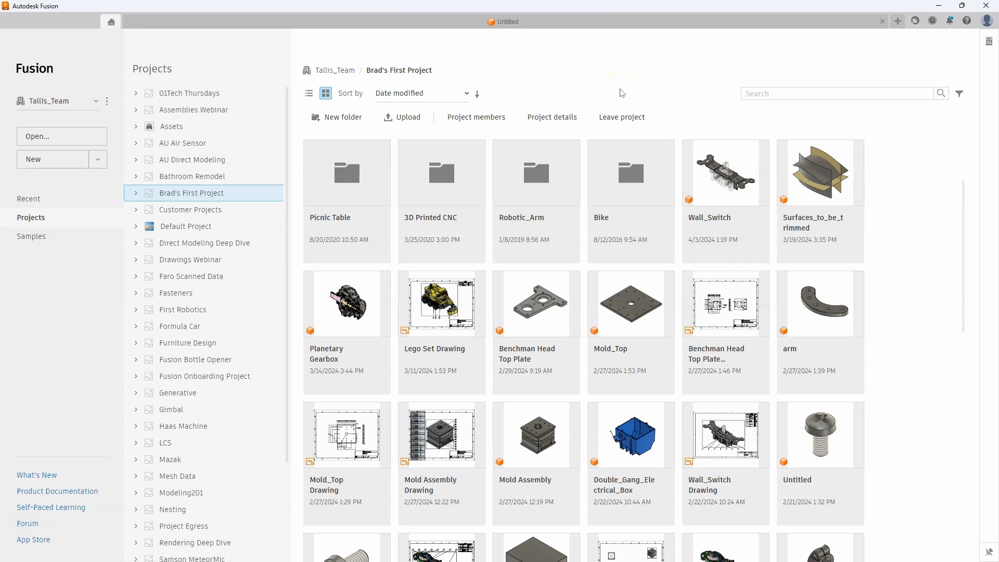
pyautogui.click(95, 103)
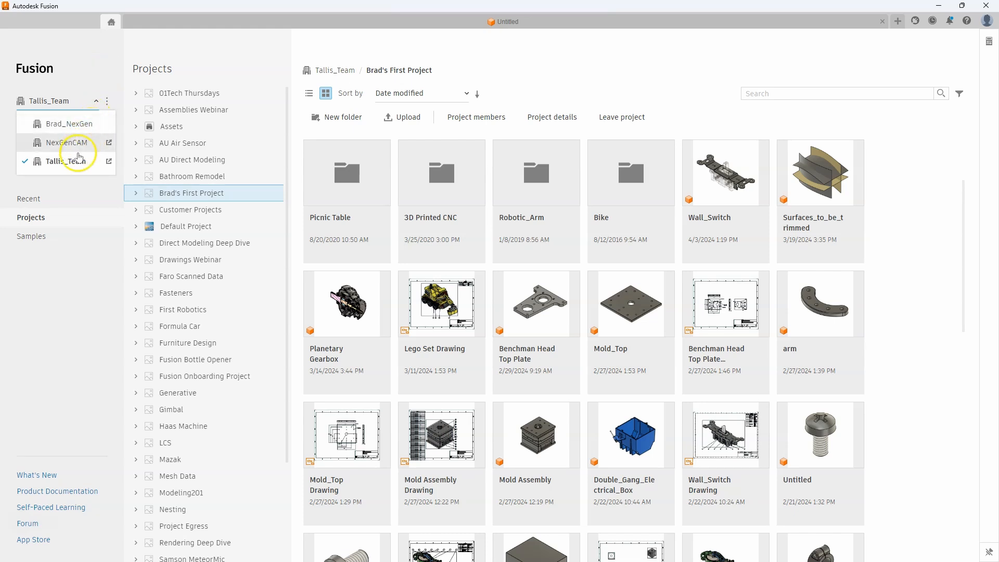
pyautogui.click(90, 101)
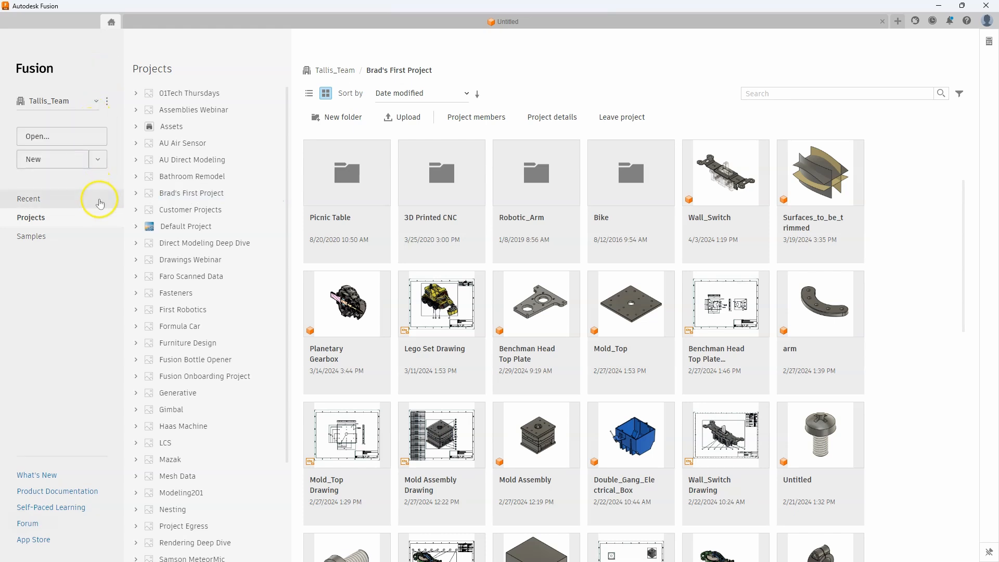
pyautogui.moveTo(100, 141)
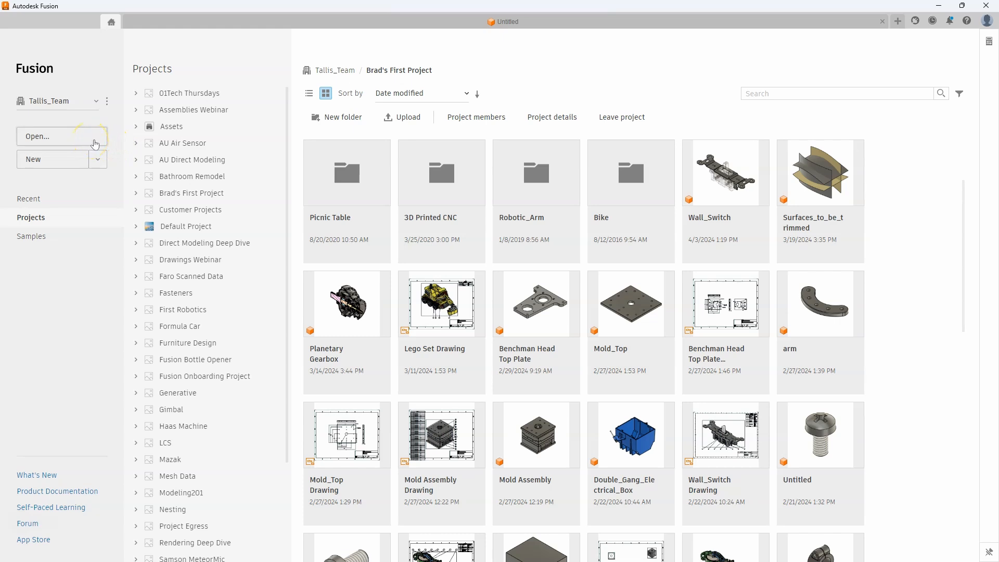
pyautogui.click(100, 159)
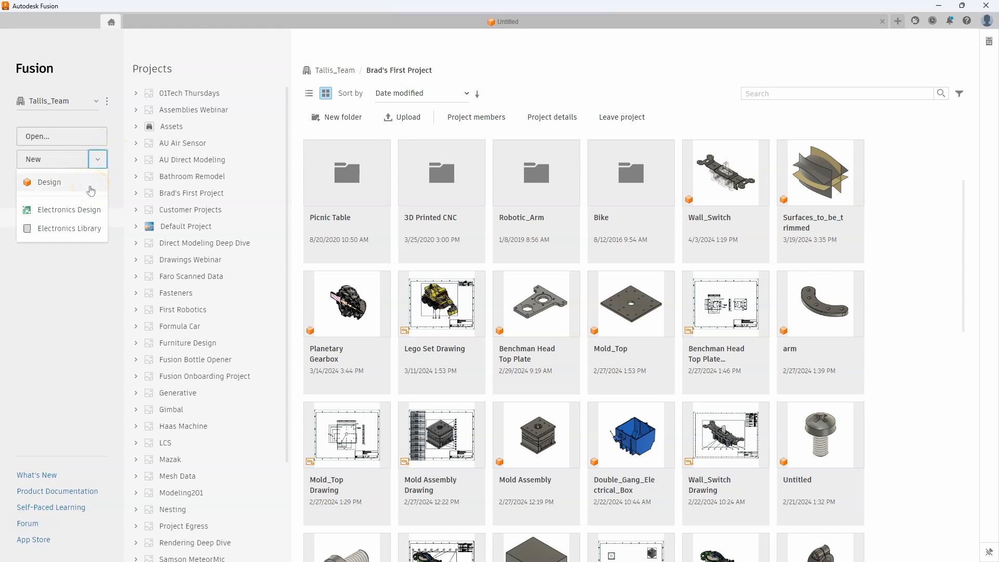
pyautogui.moveTo(113, 158)
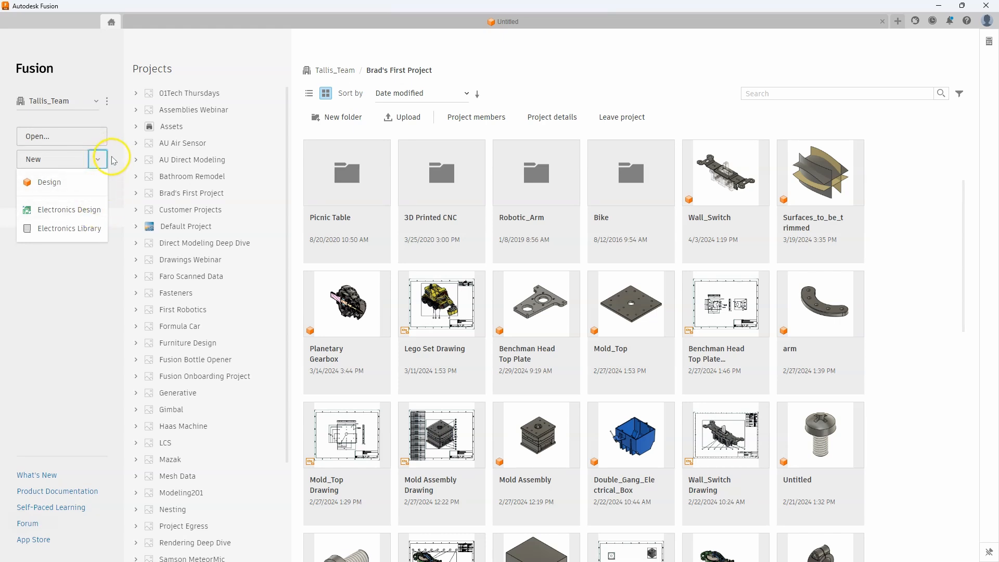
pyautogui.click(98, 158)
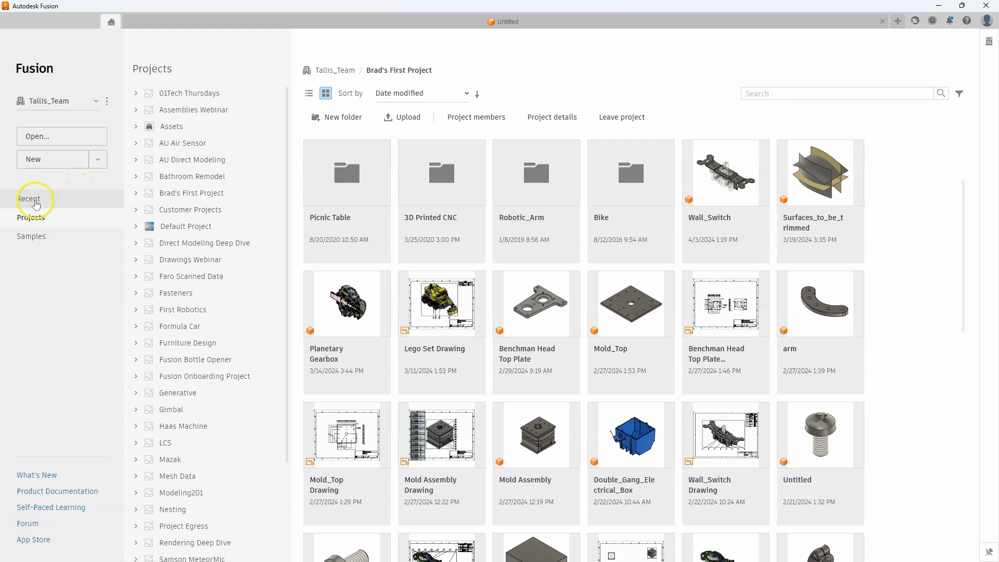
pyautogui.click(30, 198)
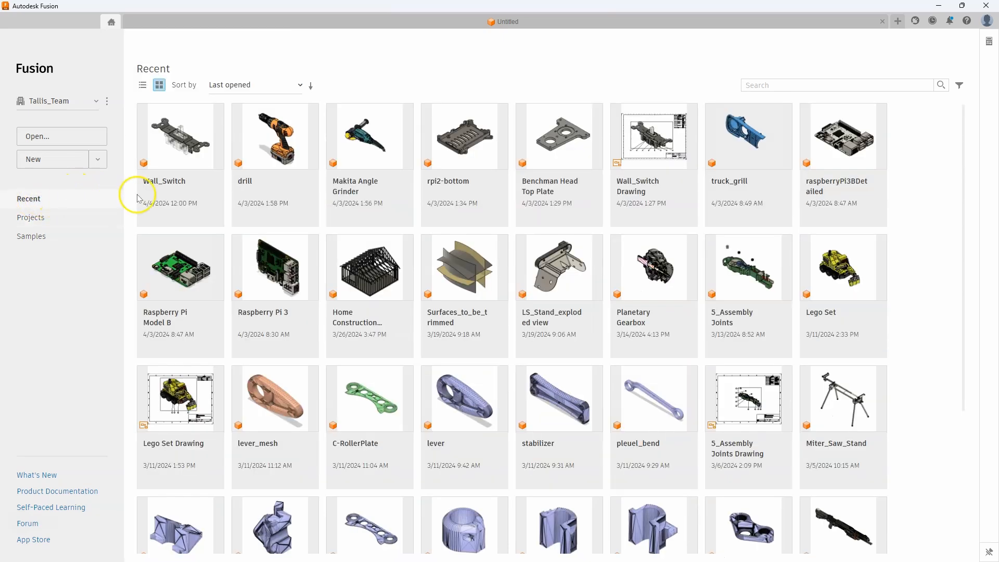
pyautogui.moveTo(369, 216)
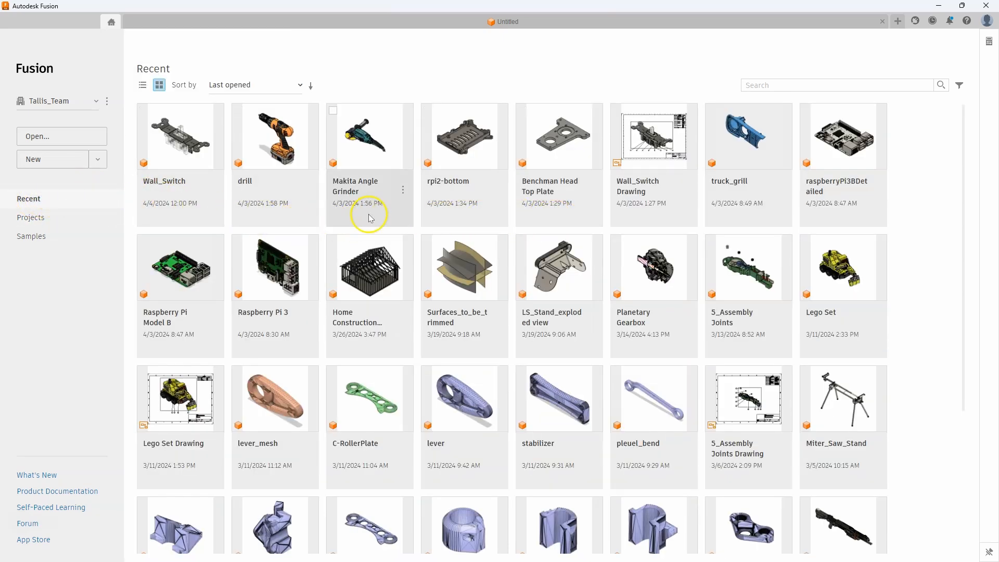
pyautogui.click(31, 217)
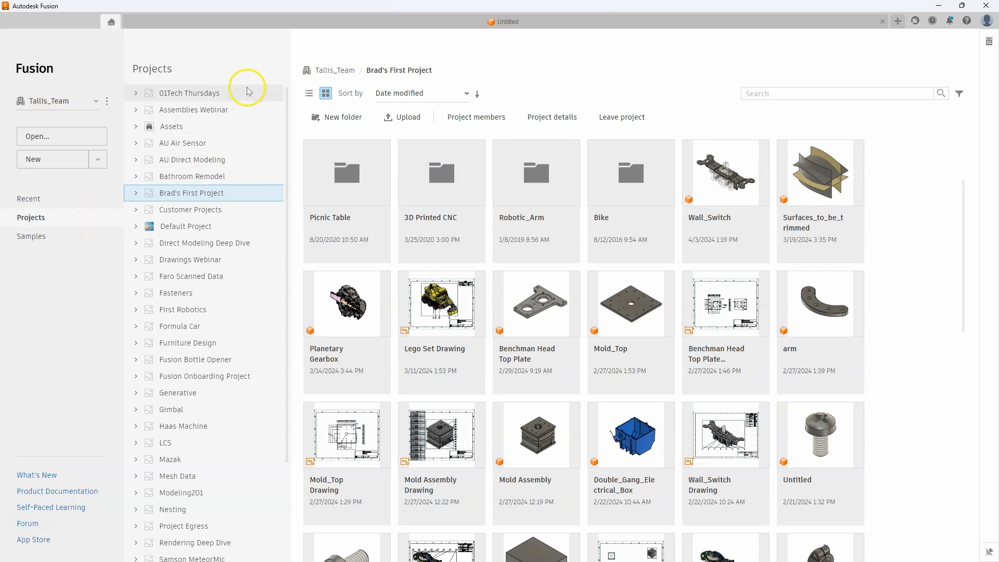
pyautogui.moveTo(213, 399)
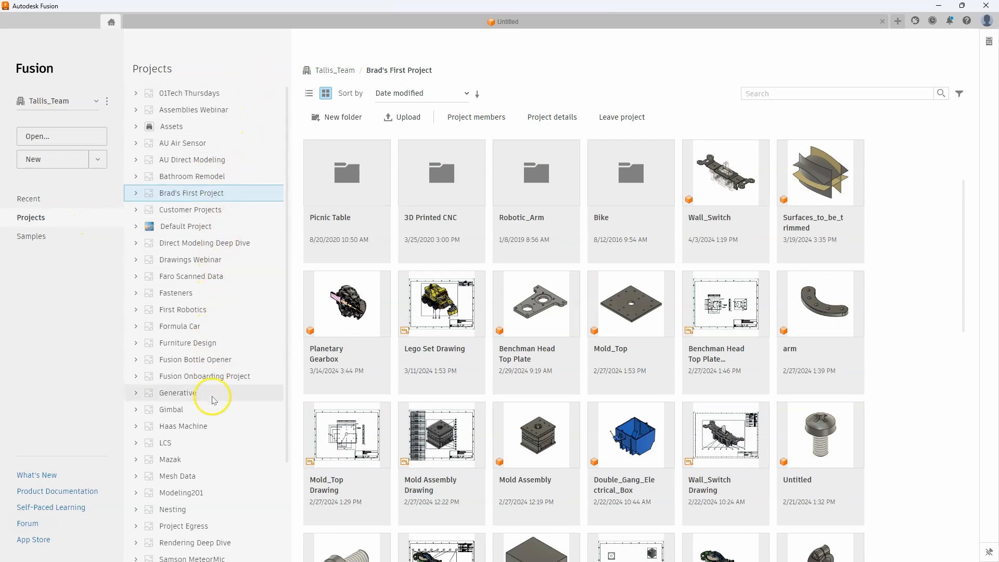
pyautogui.moveTo(228, 397)
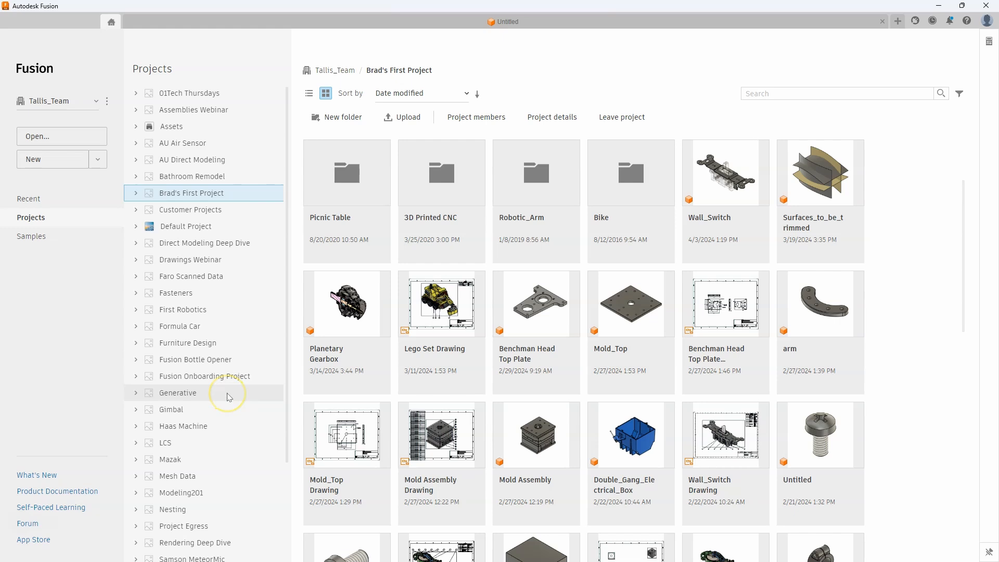
pyautogui.moveTo(162, 335)
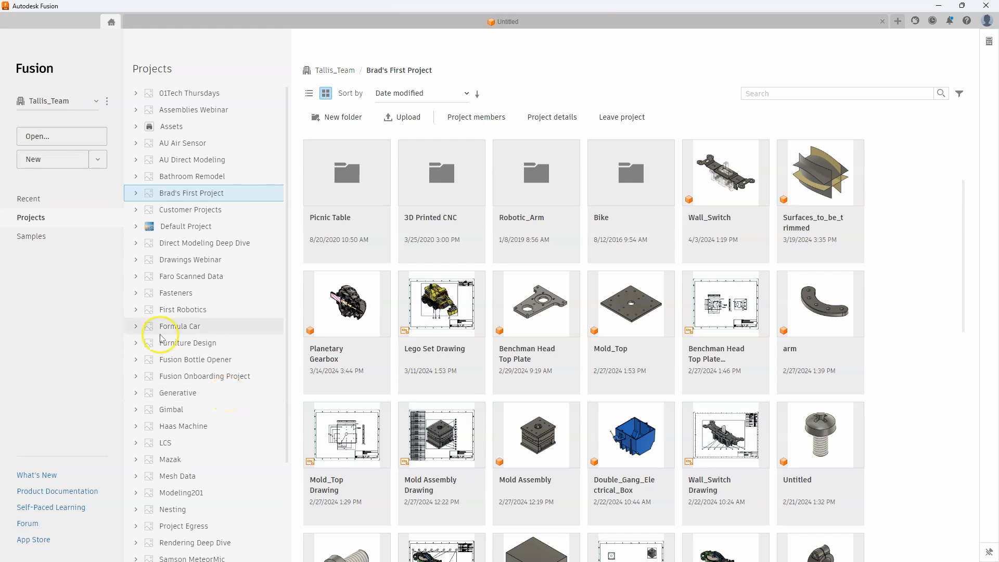
pyautogui.click(31, 236)
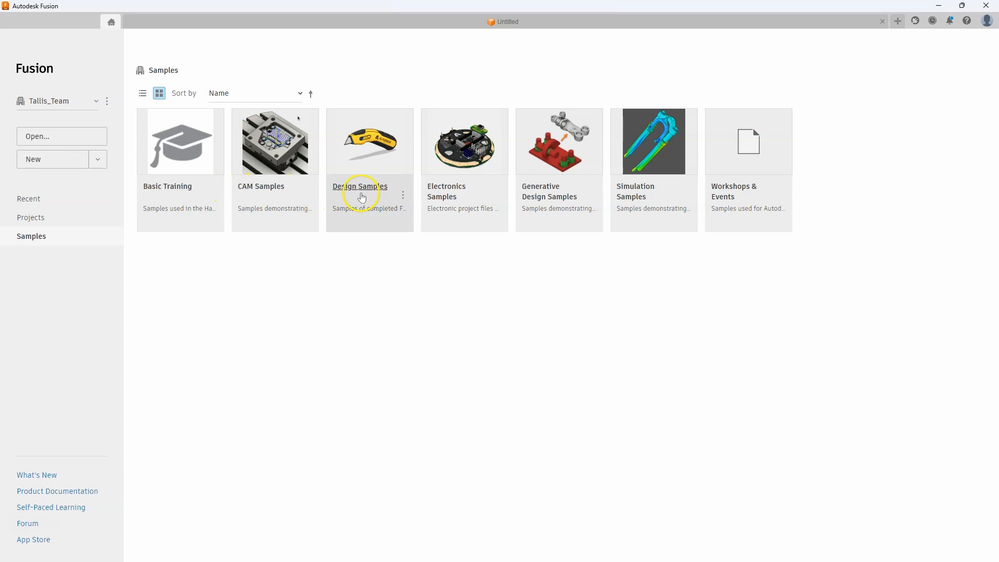
pyautogui.moveTo(243, 300)
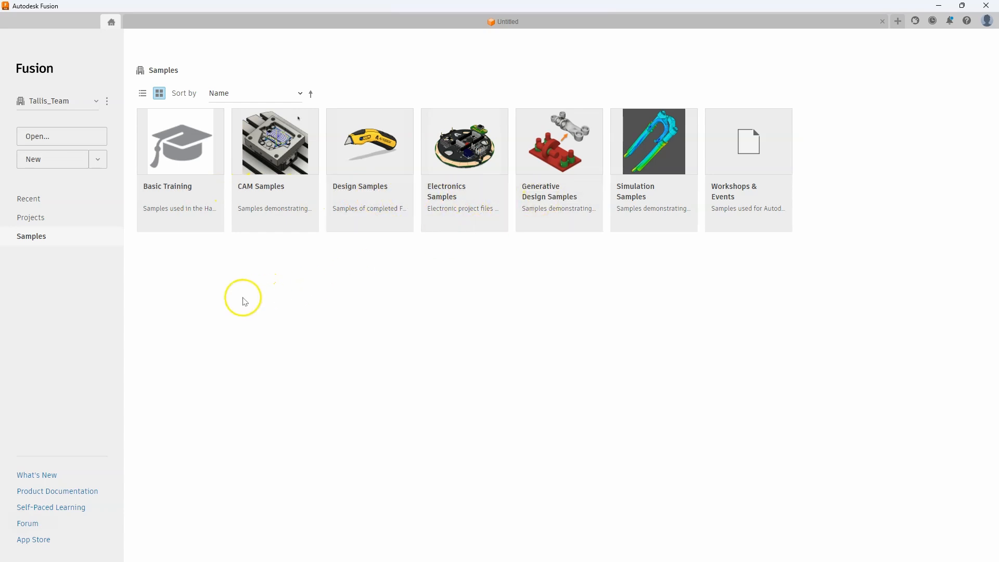
pyautogui.click(30, 218)
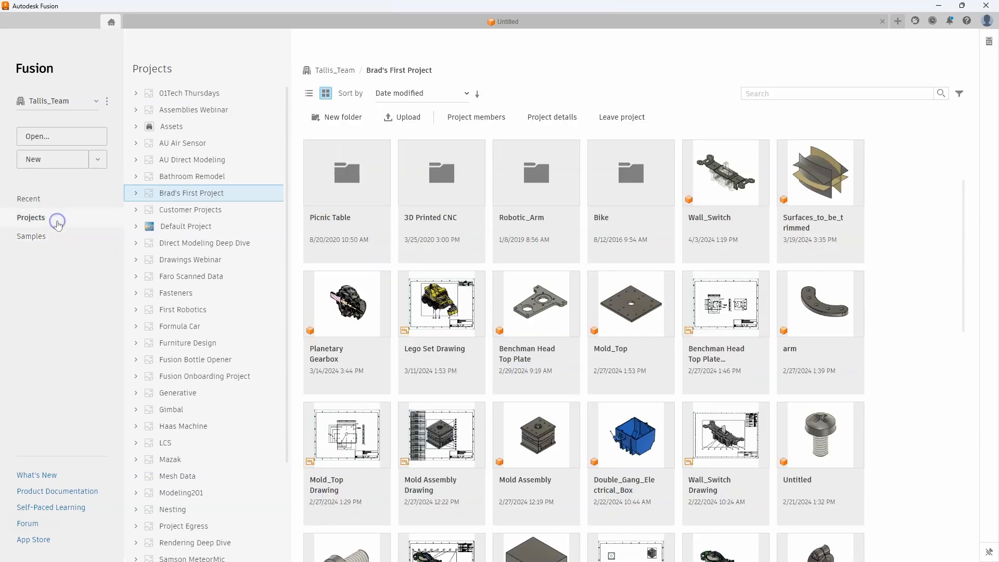
pyautogui.moveTo(303, 140)
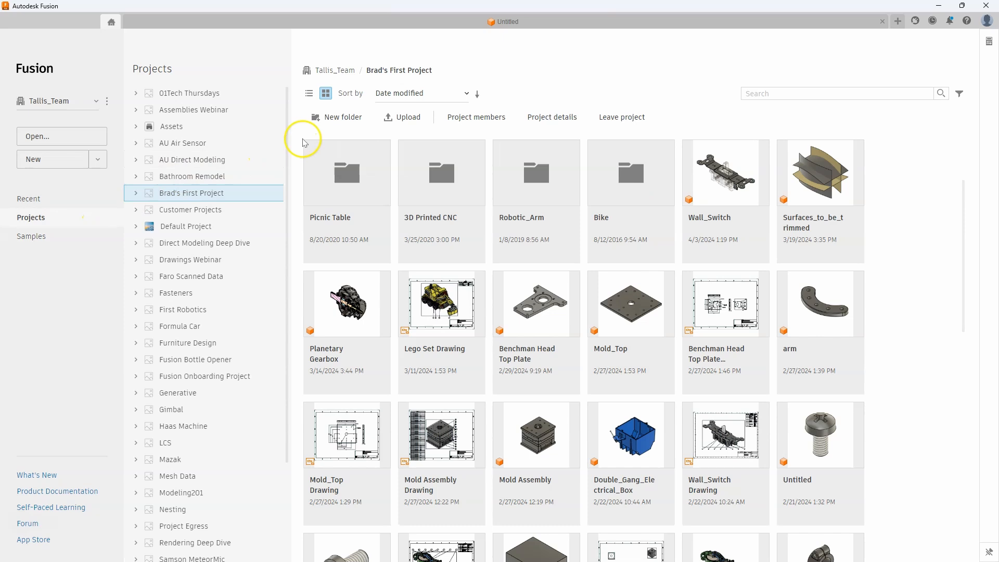
pyautogui.moveTo(309, 93)
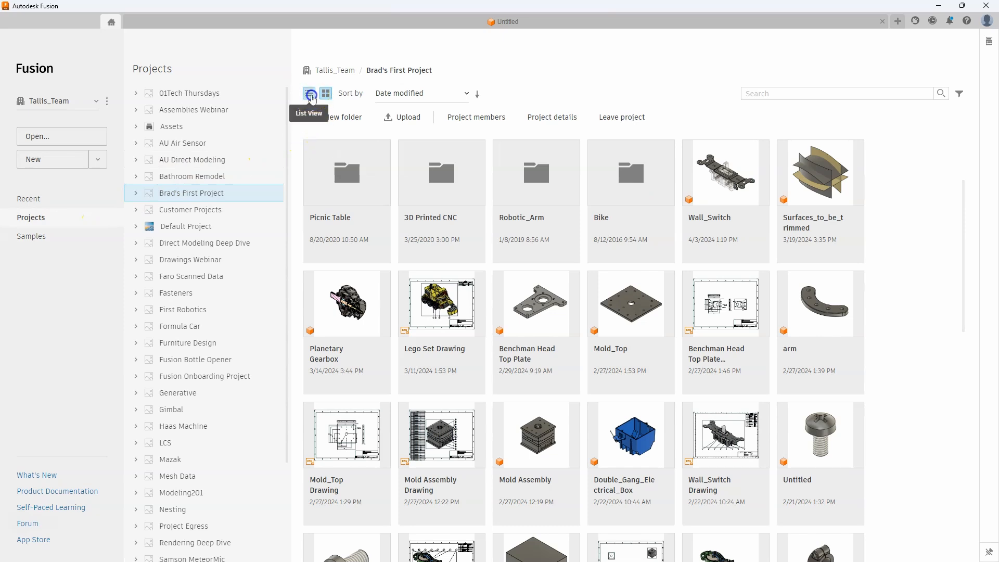
# View Brad's First Project contents as a detailed list, then as thumbnails, browsing its folders and designs
pyautogui.click(308, 93)
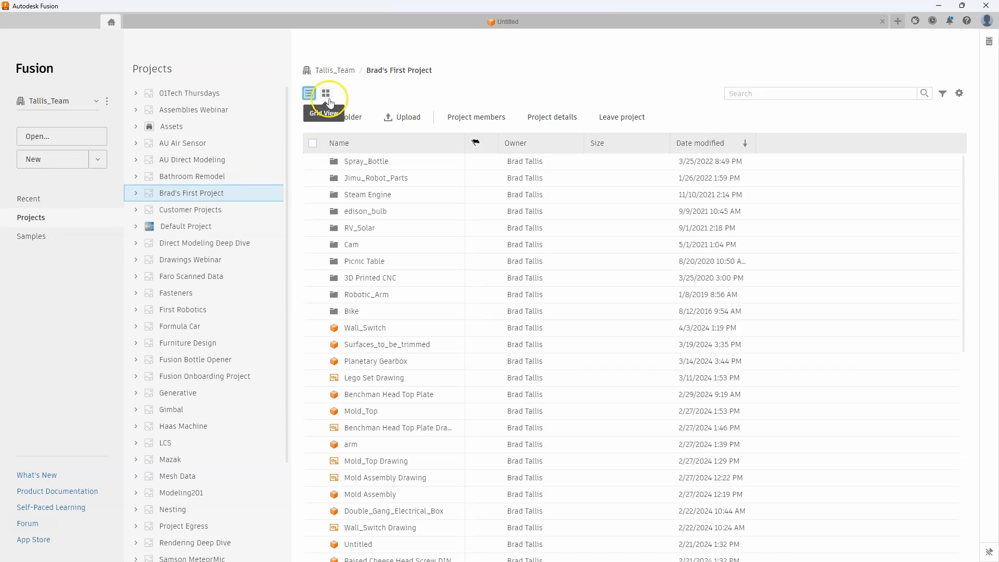
pyautogui.click(324, 93)
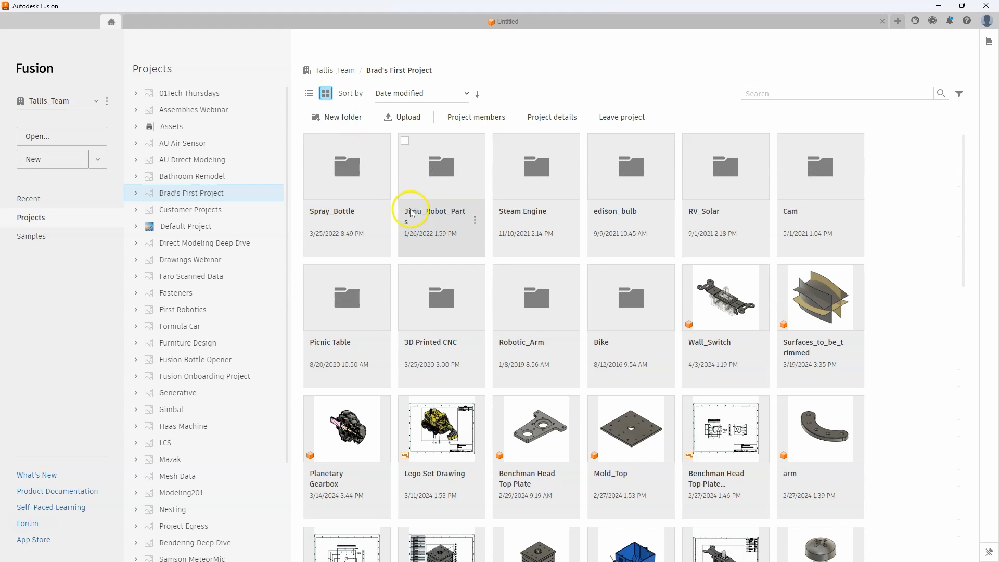
pyautogui.scroll(-3)
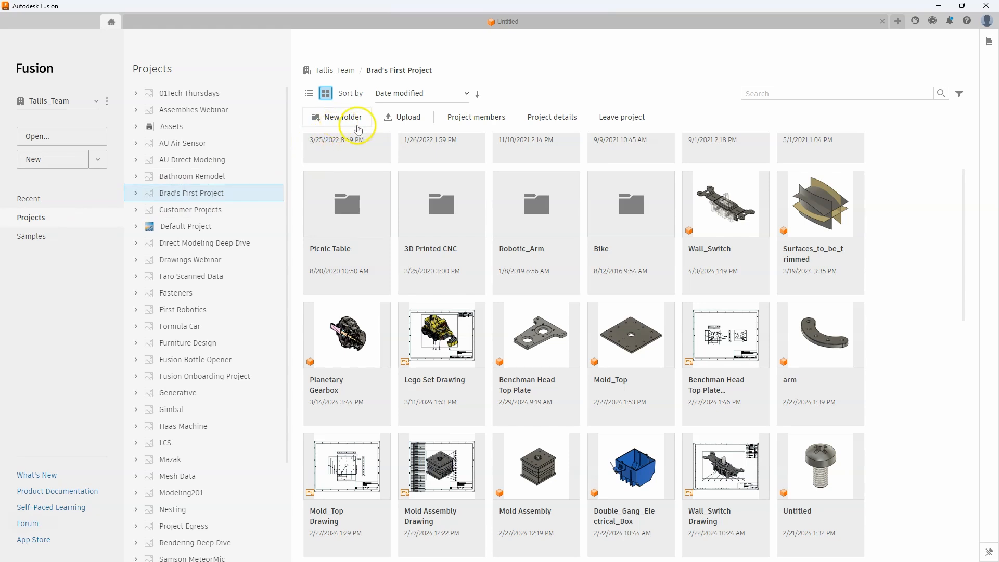
pyautogui.moveTo(405, 117)
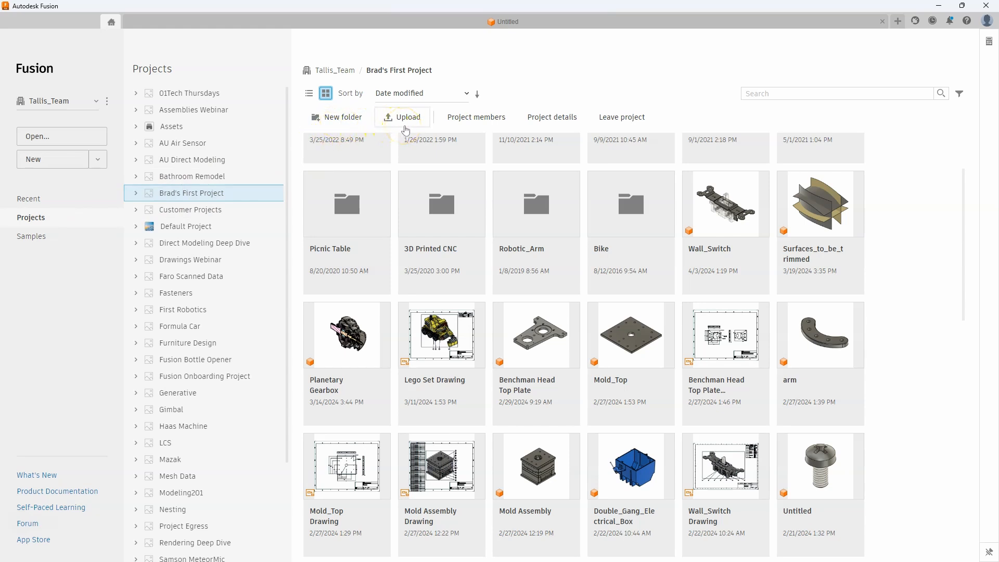
pyautogui.moveTo(621, 121)
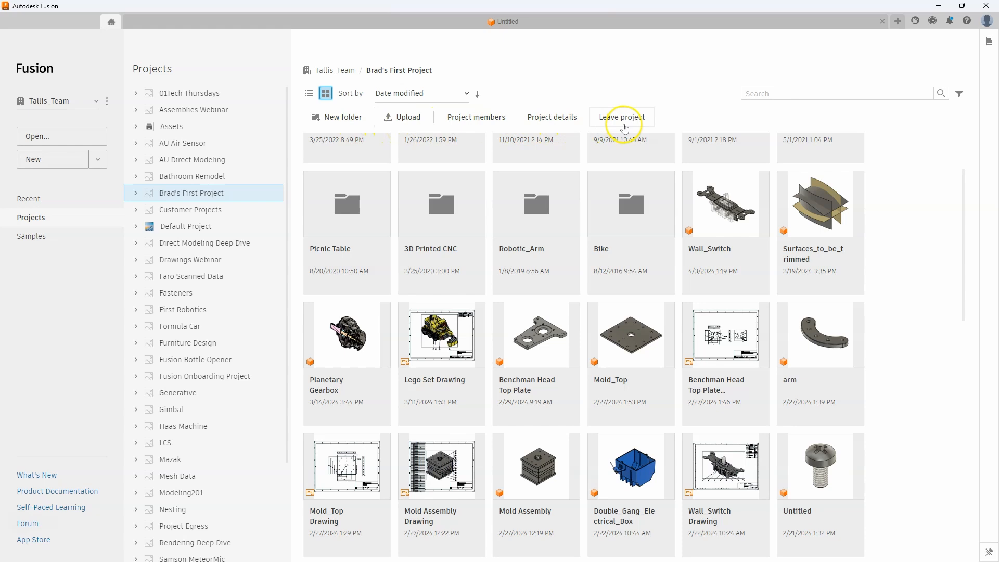
pyautogui.moveTo(621, 124)
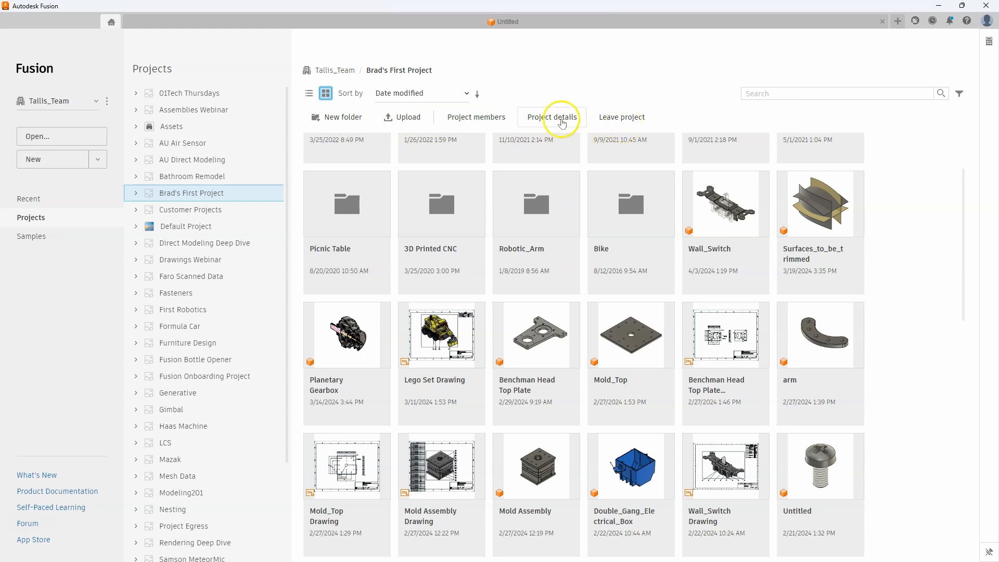
pyautogui.moveTo(468, 97)
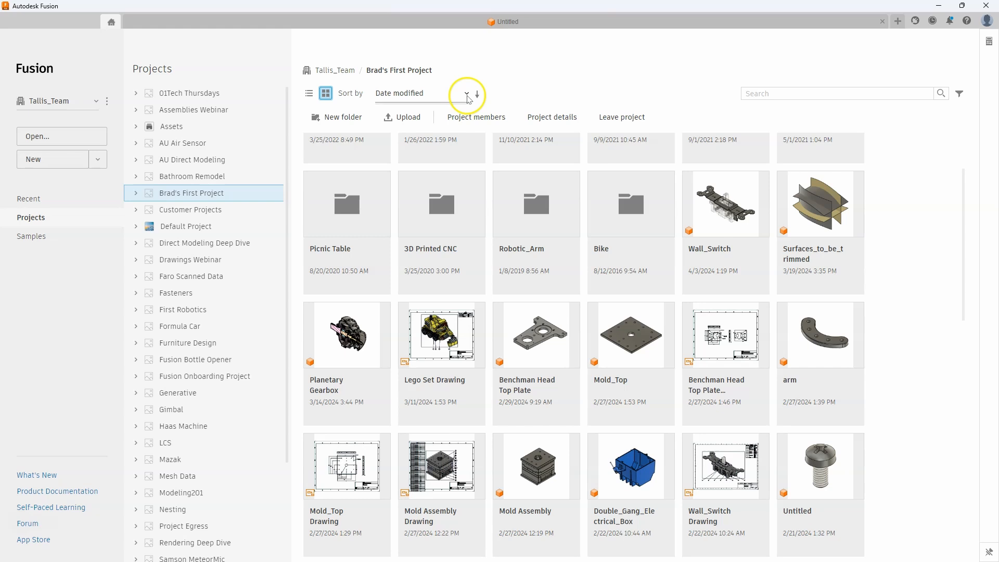
pyautogui.click(466, 93)
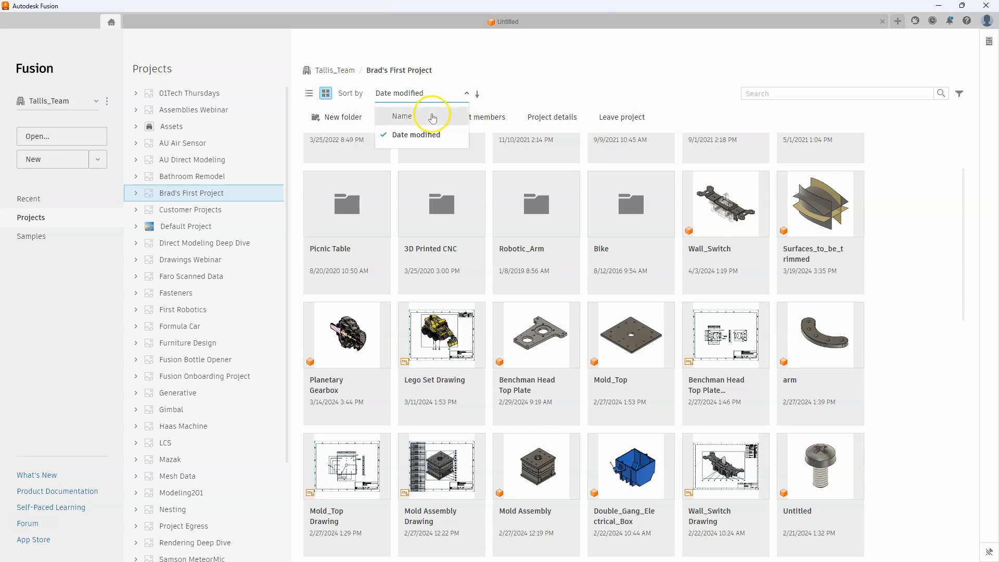
pyautogui.moveTo(437, 139)
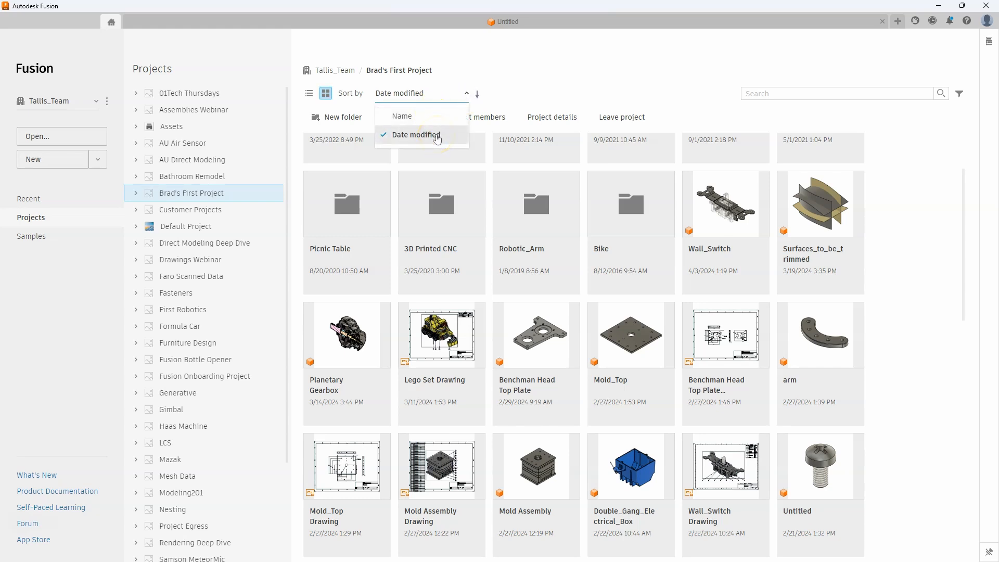
pyautogui.click(415, 135)
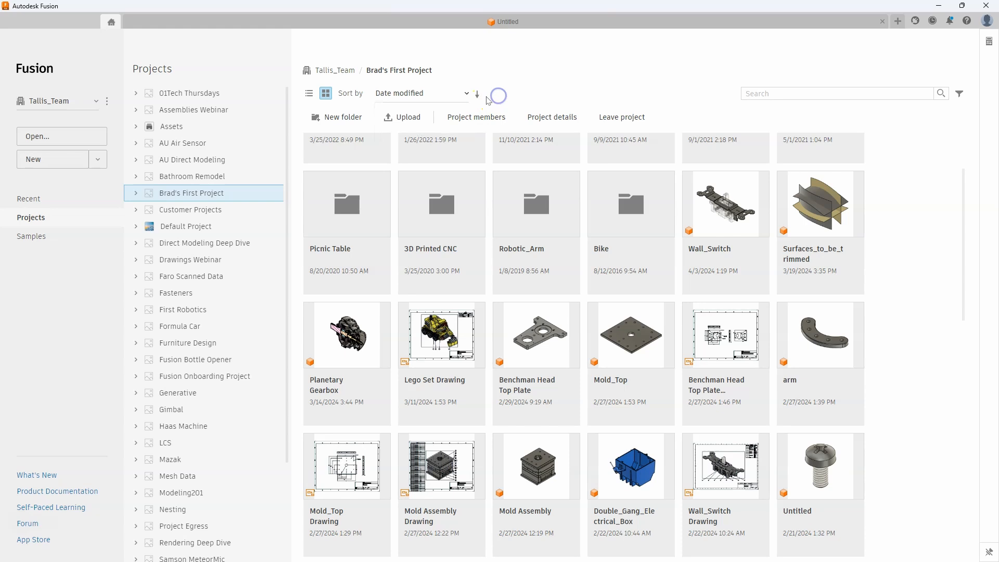
pyautogui.click(477, 94)
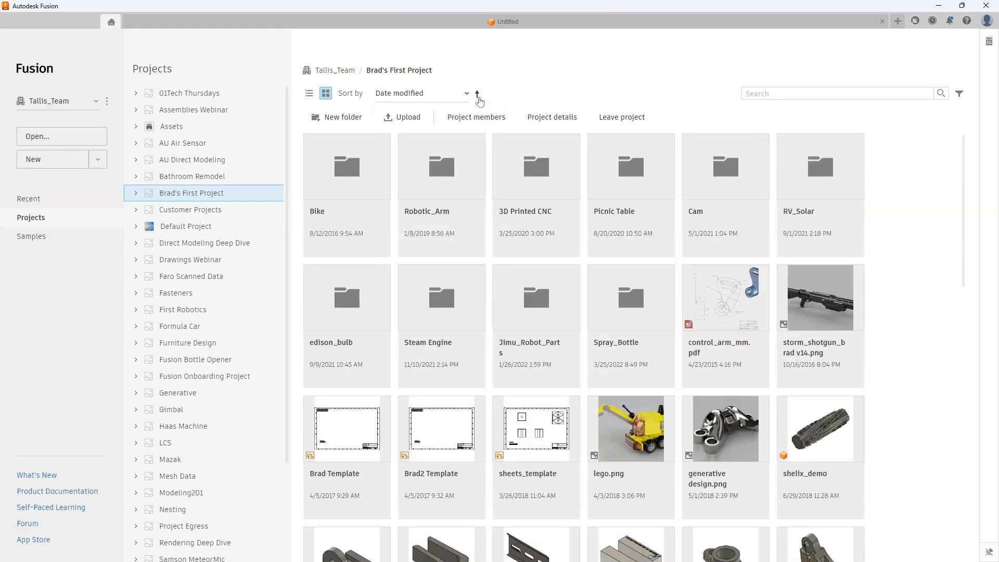
pyautogui.click(478, 93)
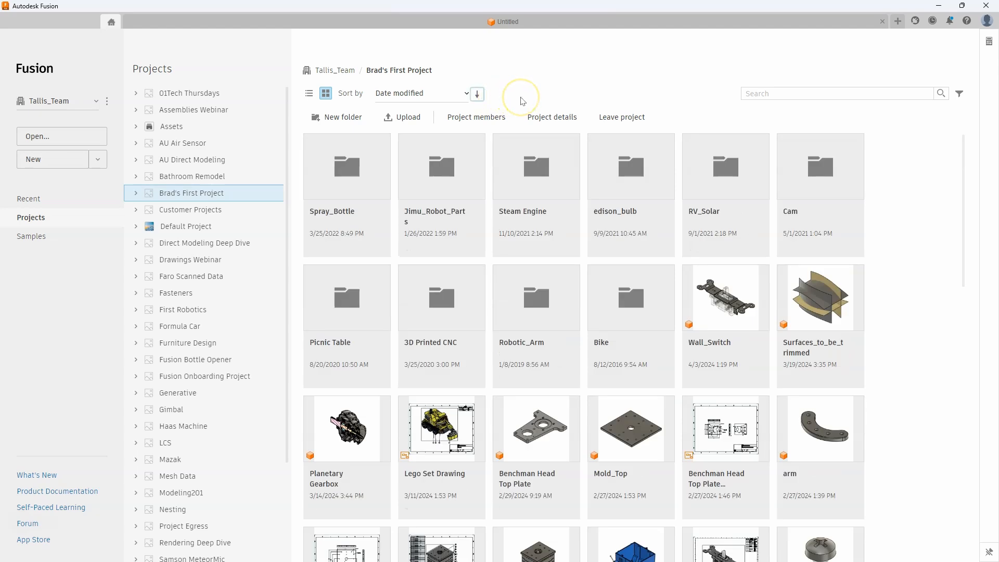
pyautogui.moveTo(959, 101)
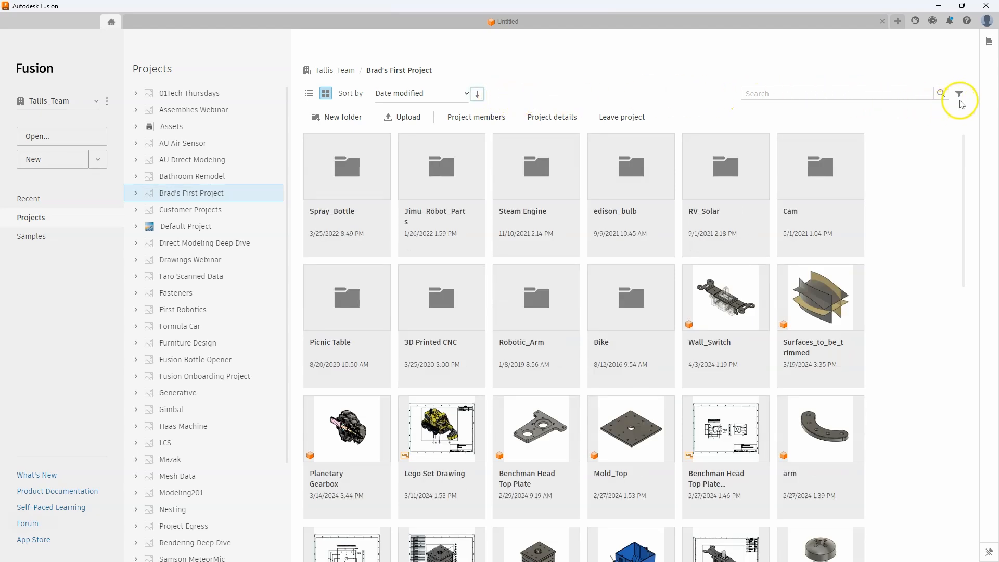
pyautogui.click(959, 92)
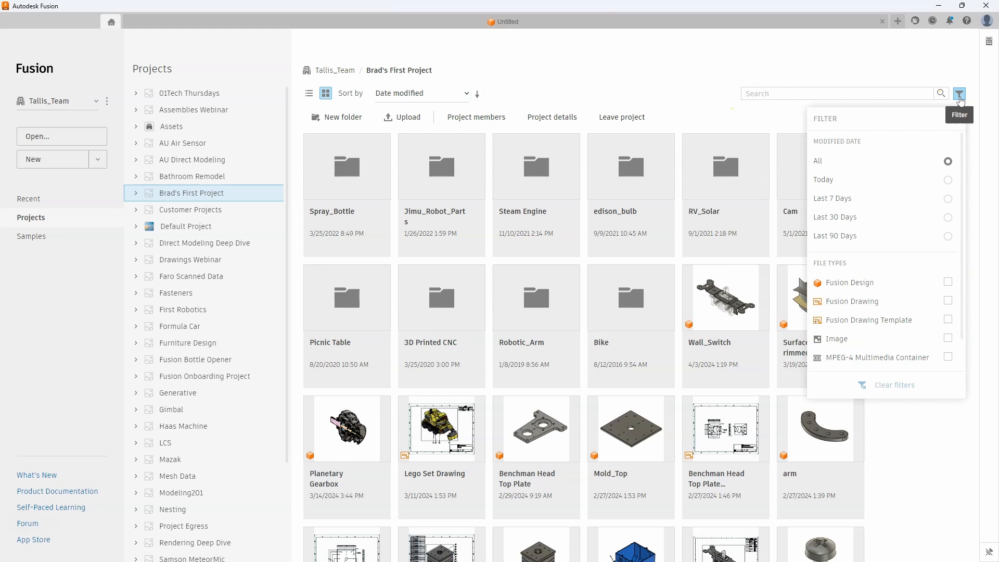
pyautogui.moveTo(860, 267)
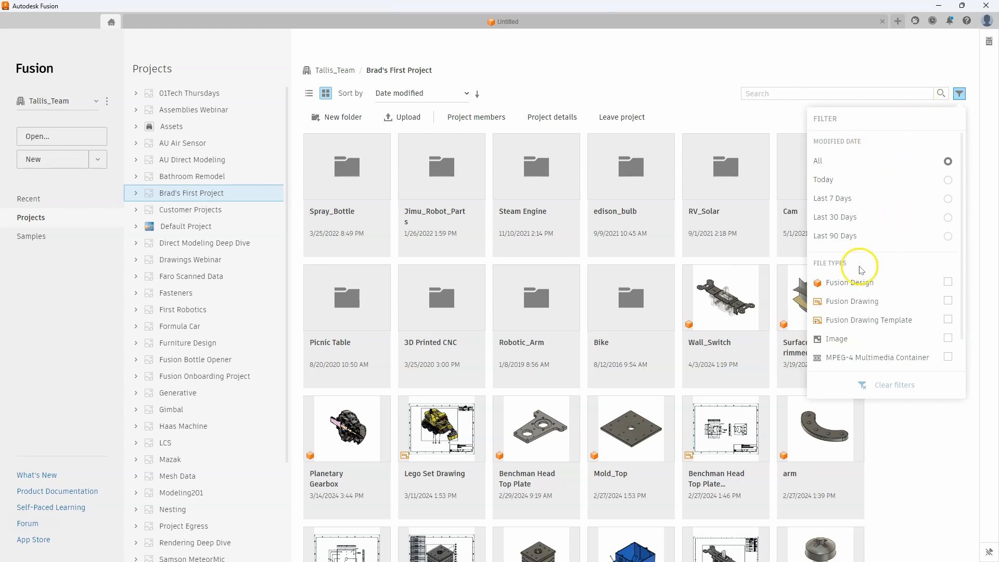
pyautogui.moveTo(858, 269)
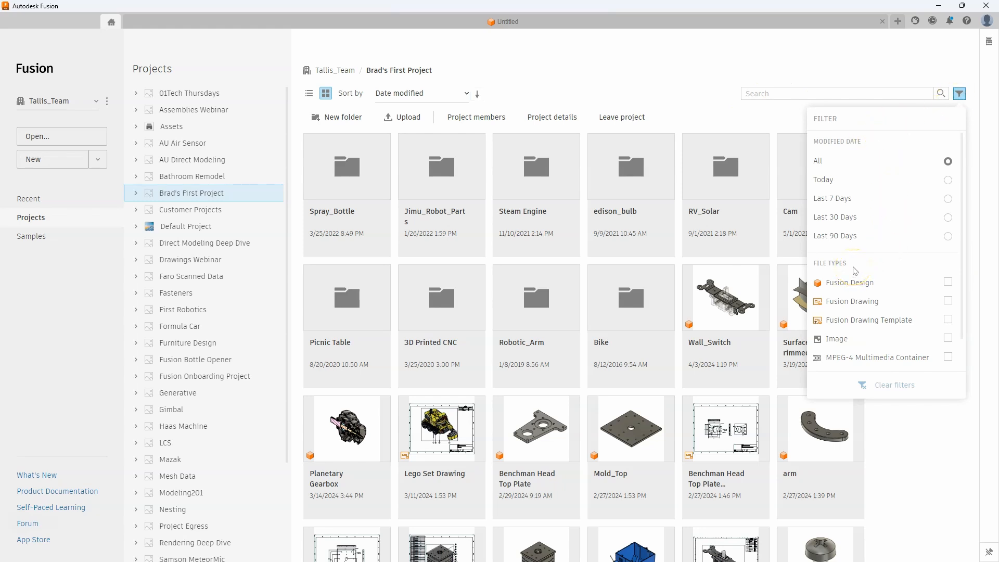
pyautogui.moveTo(916, 205)
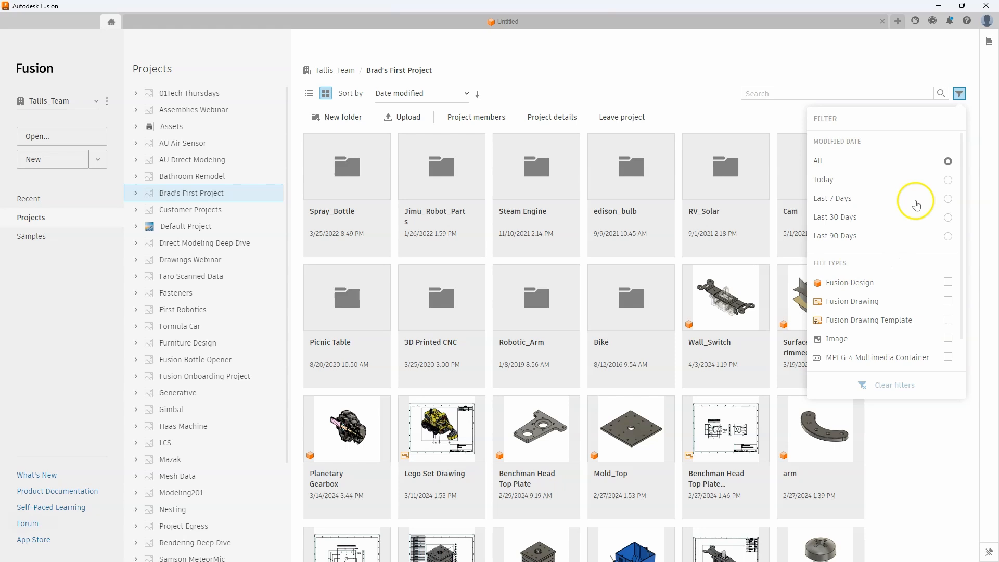
pyautogui.moveTo(929, 168)
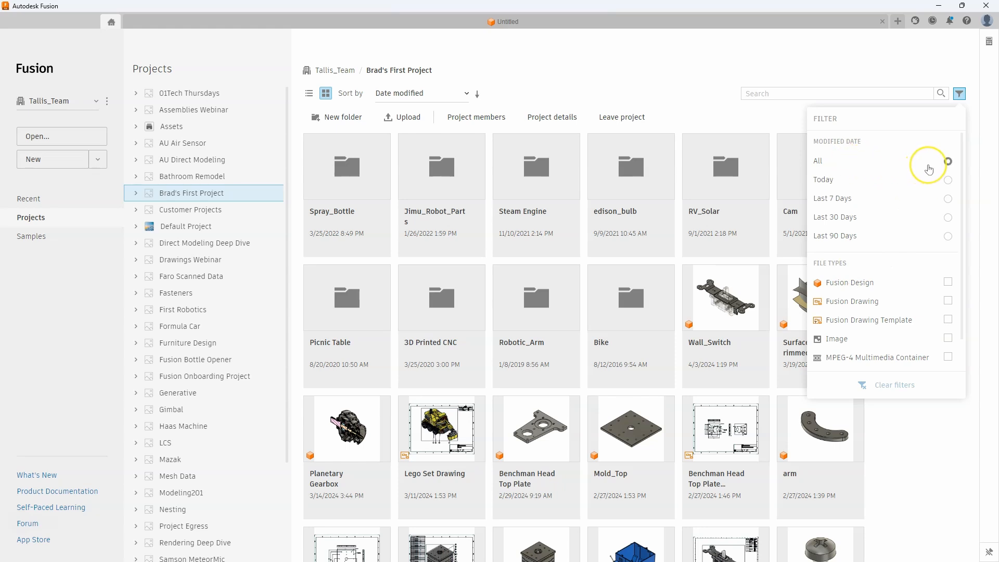
pyautogui.moveTo(947, 203)
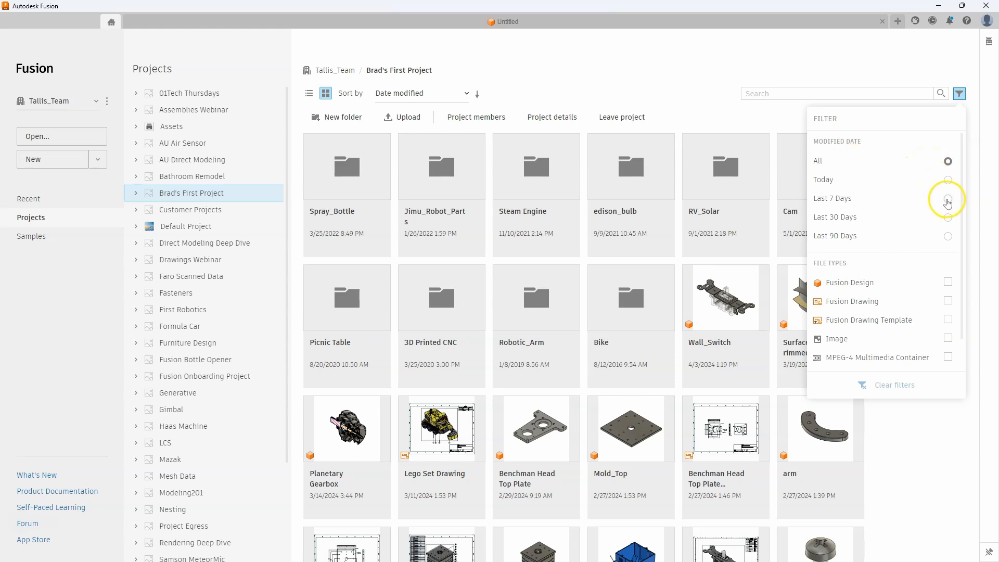
pyautogui.click(947, 198)
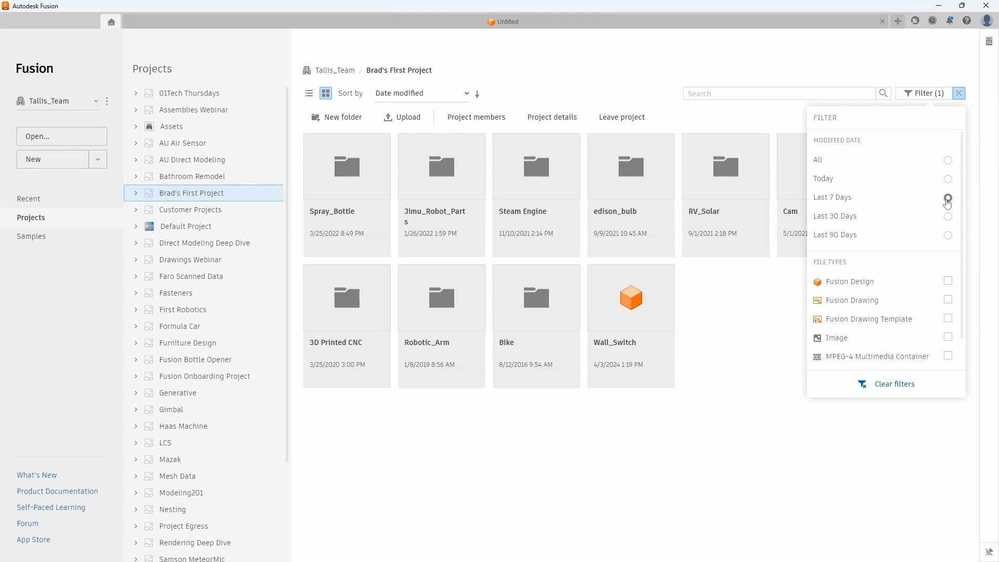
pyautogui.click(947, 198)
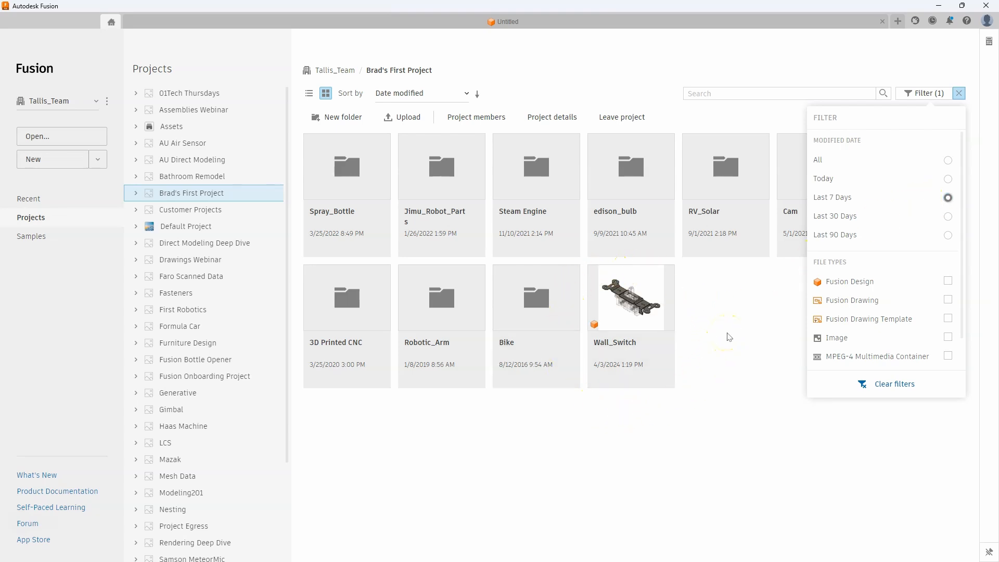
pyautogui.moveTo(859, 261)
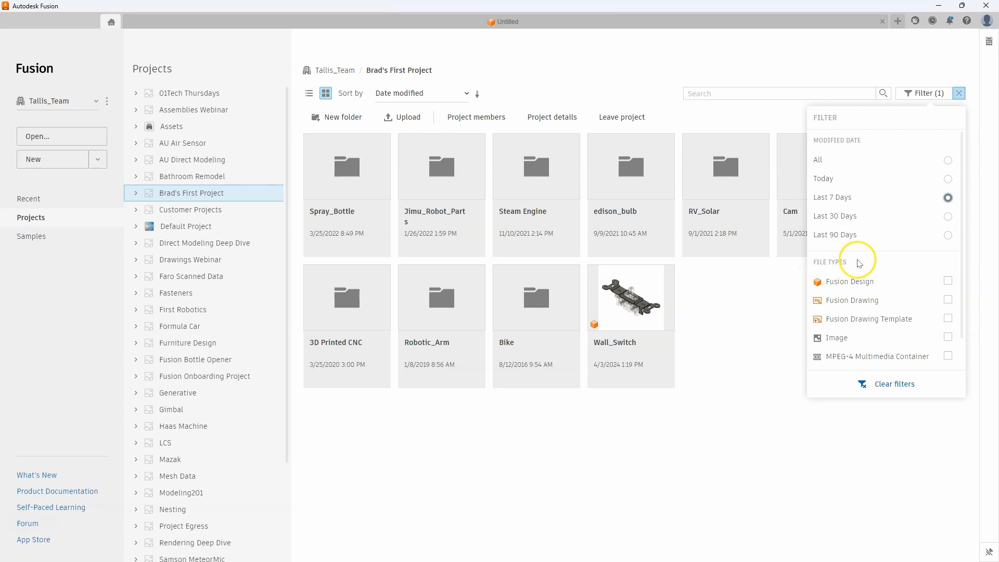
pyautogui.click(948, 235)
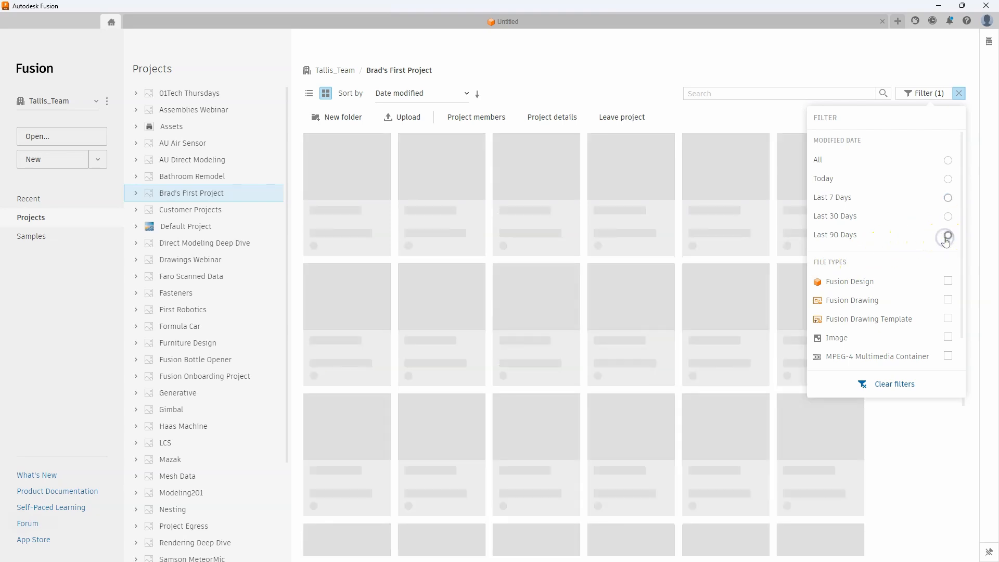
pyautogui.click(947, 234)
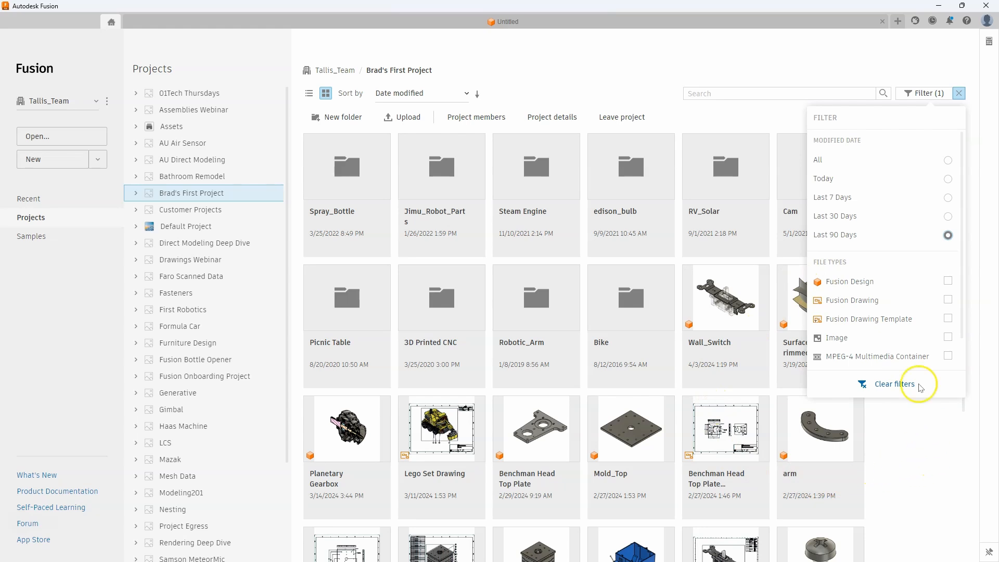
pyautogui.moveTo(850, 272)
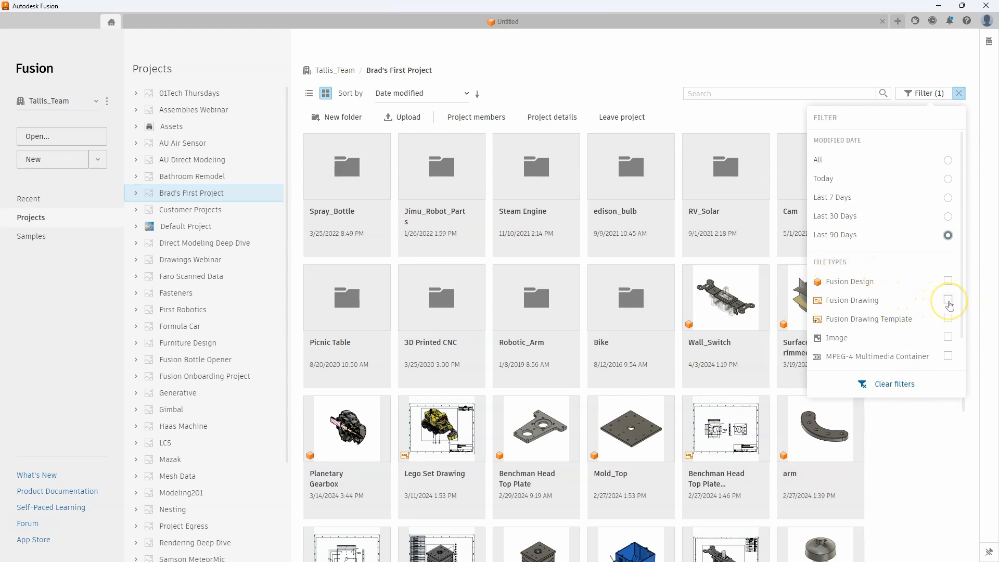
pyautogui.click(947, 300)
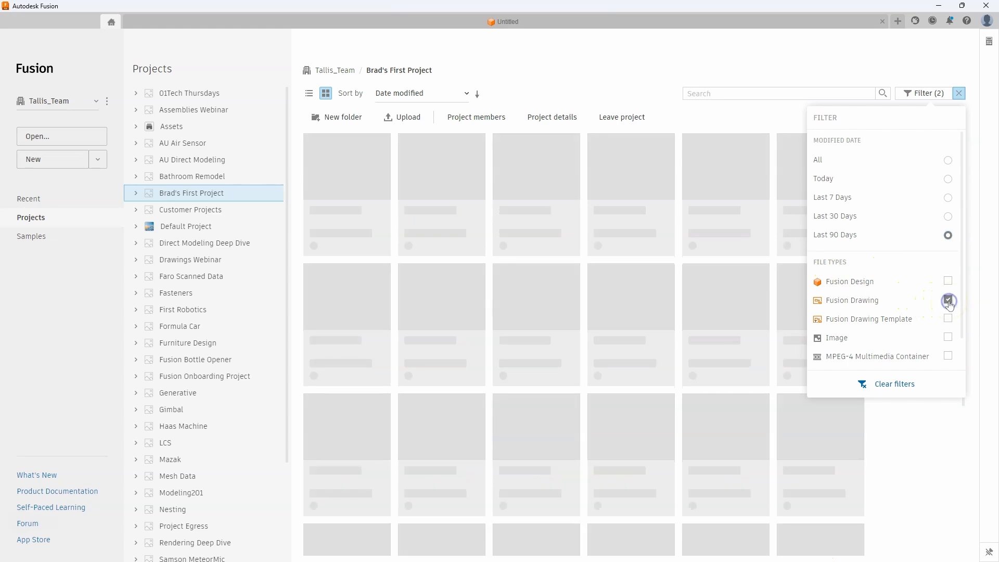
pyautogui.click(947, 300)
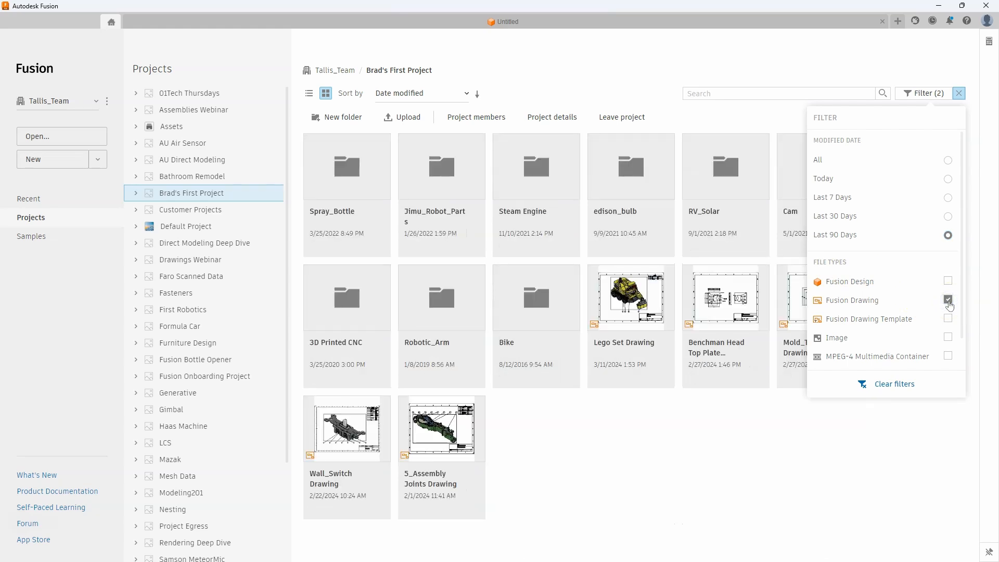
pyautogui.click(947, 300)
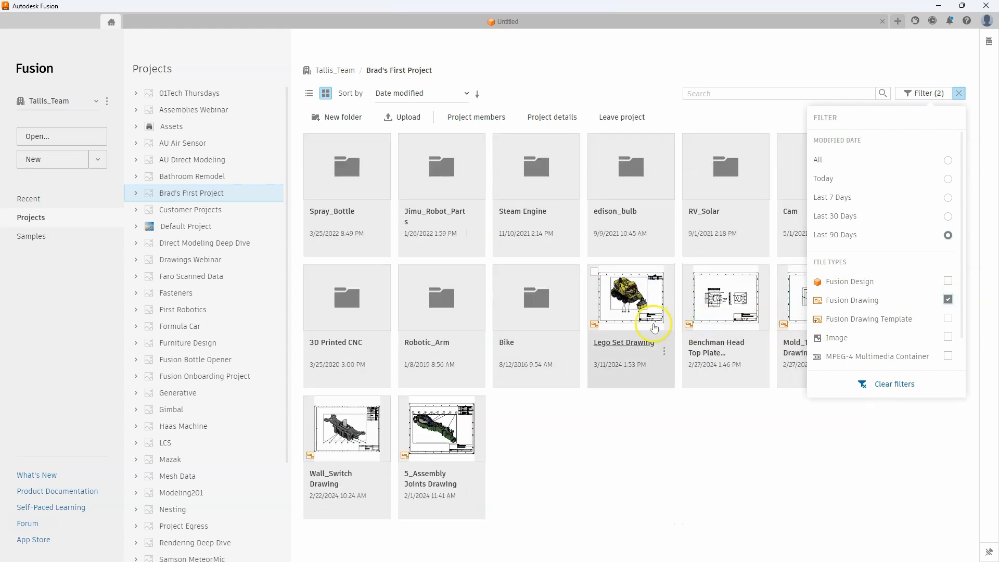
pyautogui.moveTo(911, 388)
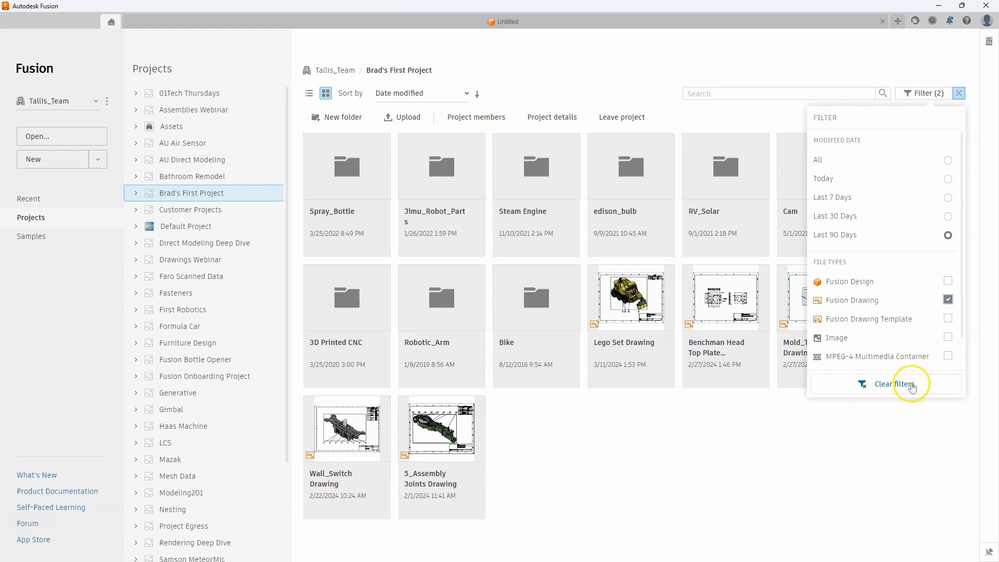
pyautogui.click(892, 384)
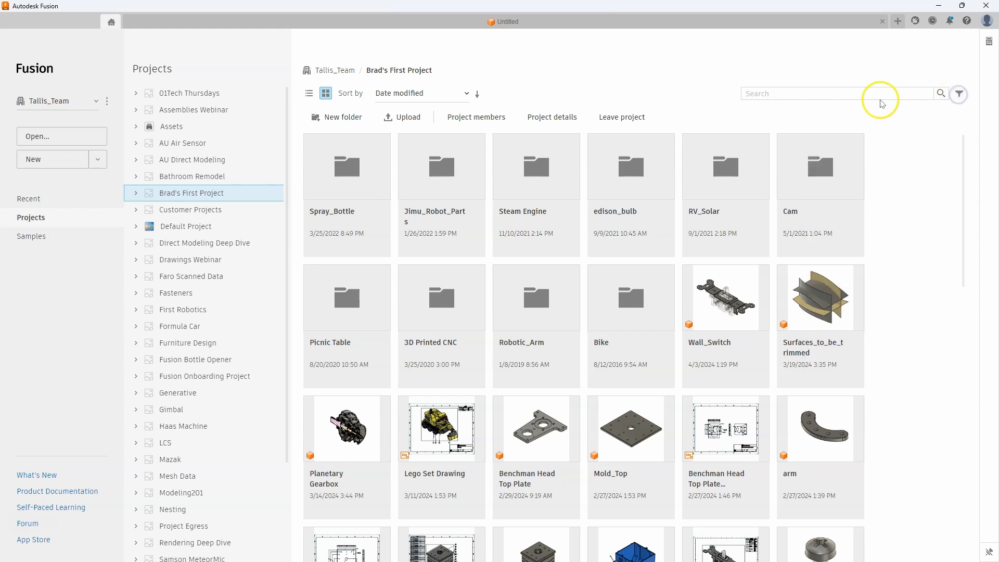
pyautogui.click(829, 93)
pyautogui.write('switch')
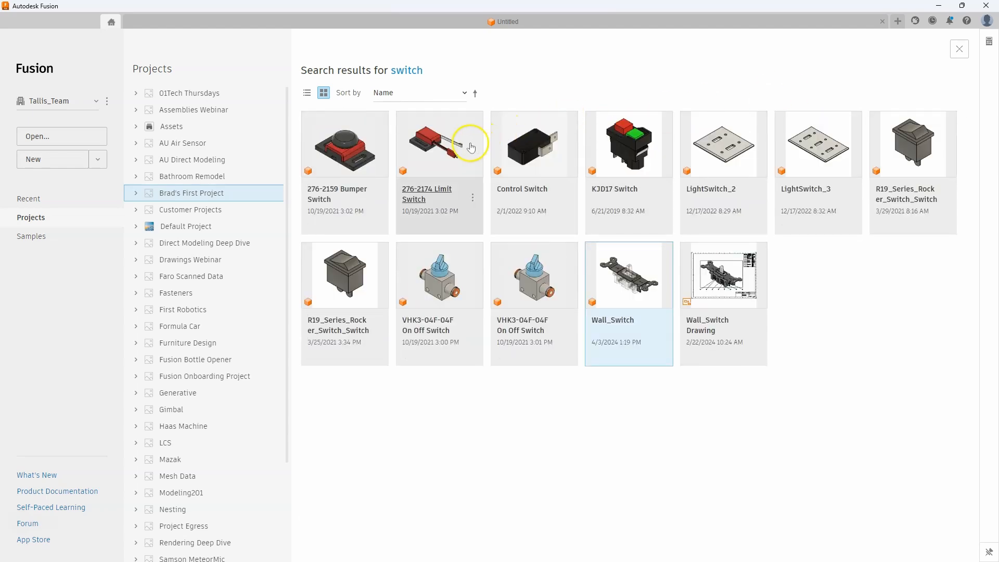
pyautogui.moveTo(642, 422)
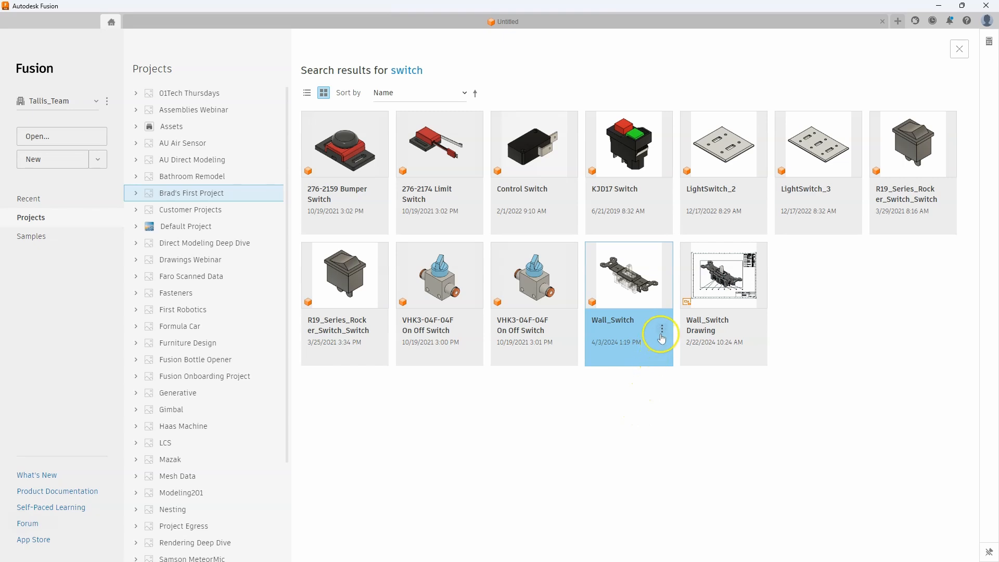
pyautogui.click(662, 333)
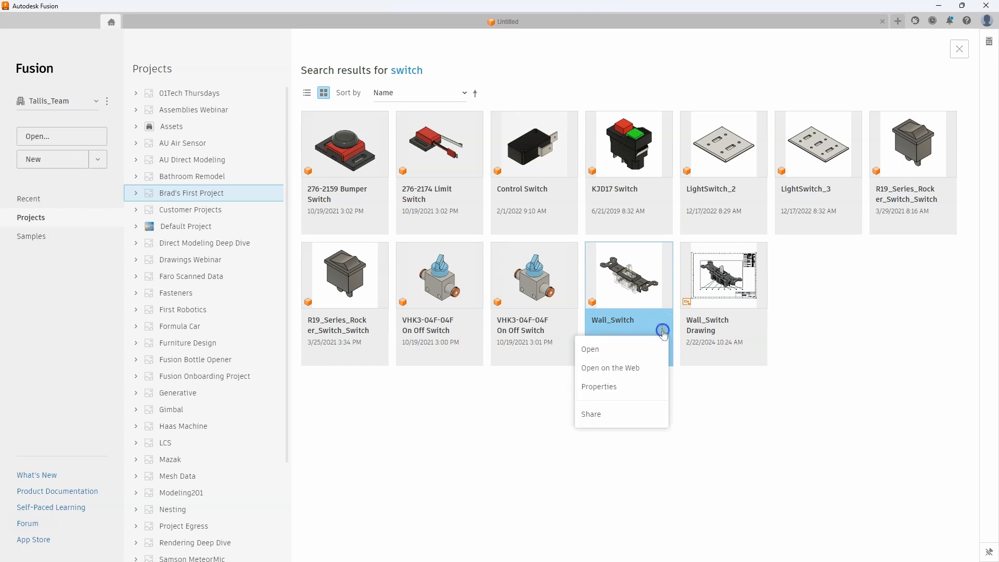
pyautogui.moveTo(633, 355)
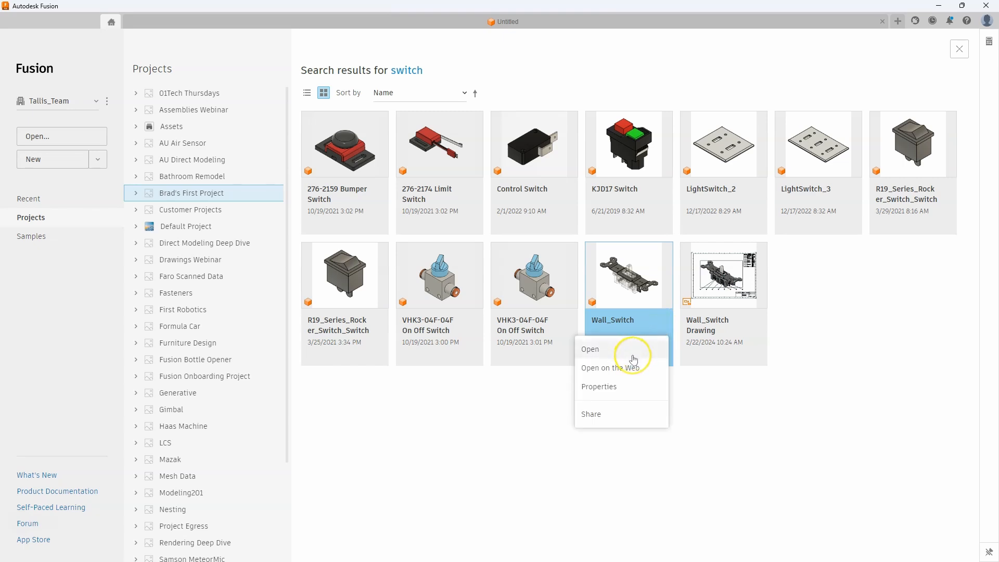
pyautogui.moveTo(640, 368)
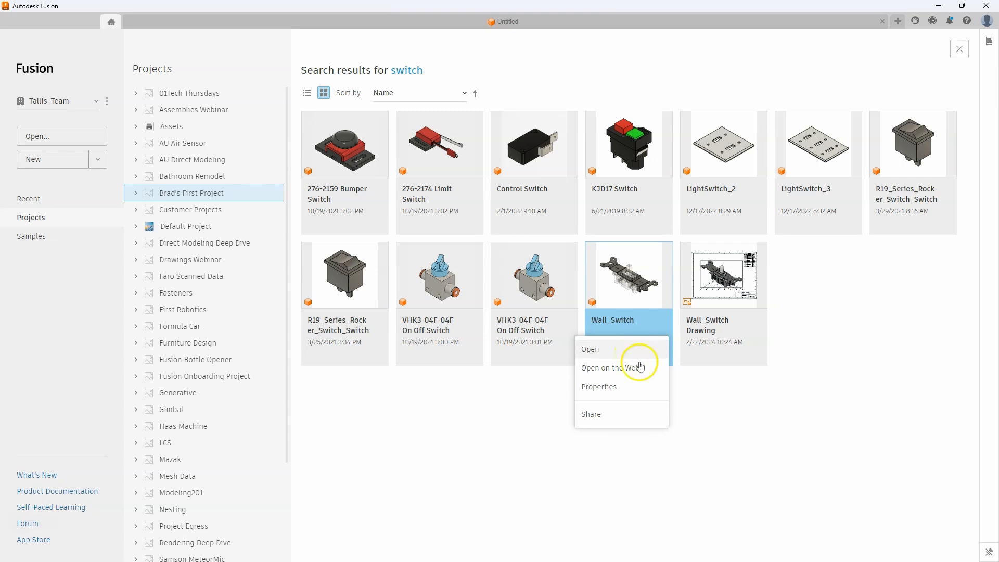
pyautogui.moveTo(640, 374)
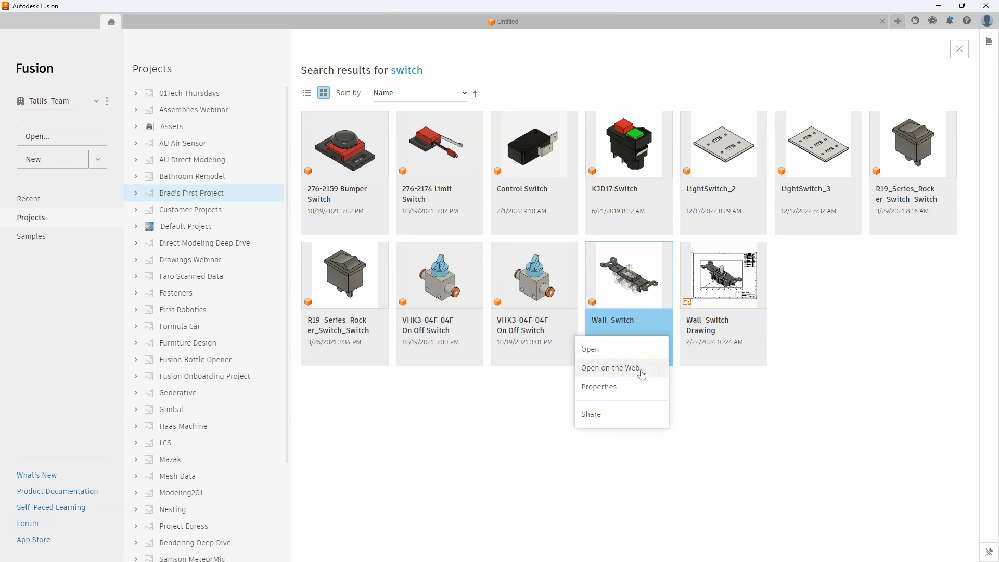
pyautogui.moveTo(641, 395)
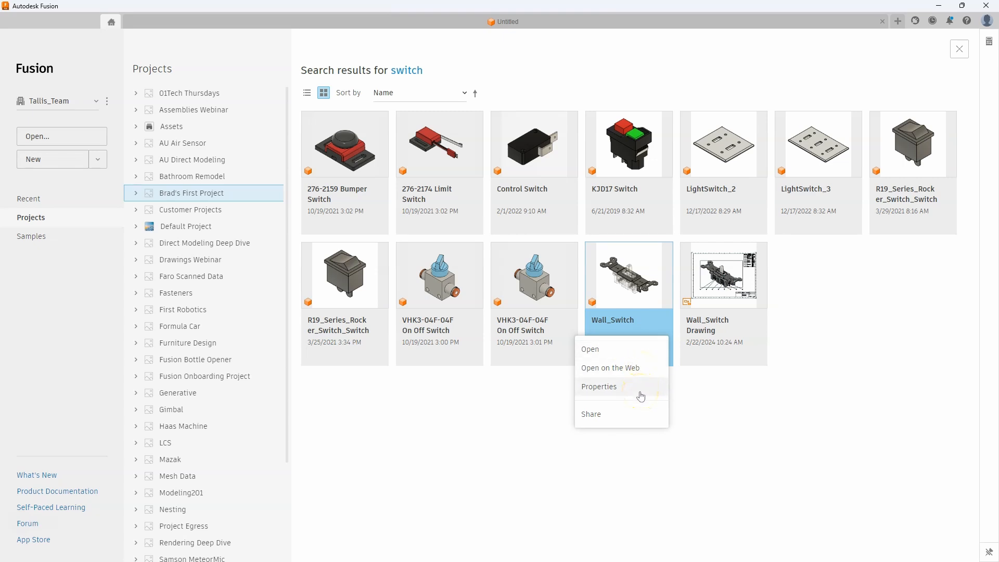
pyautogui.moveTo(634, 422)
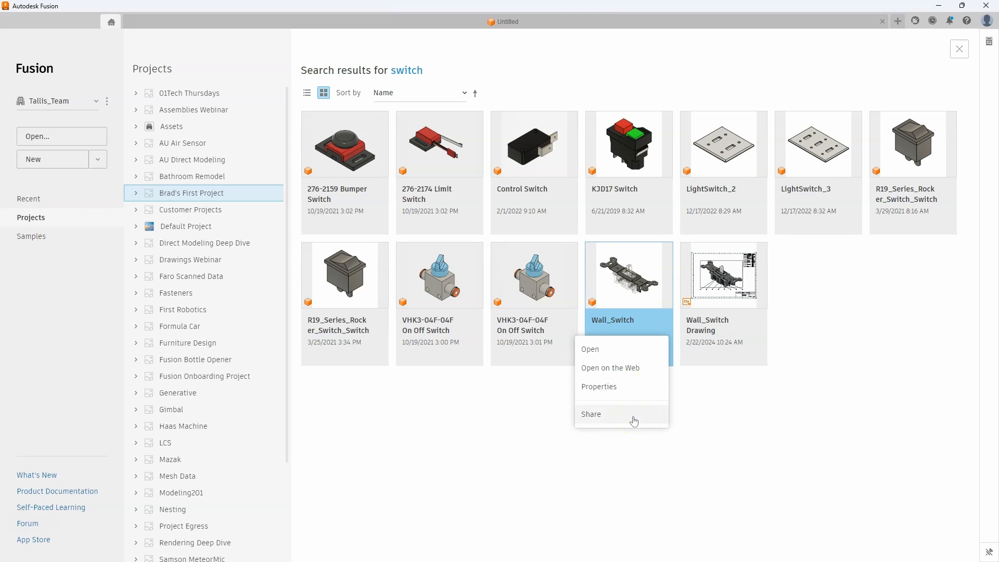
pyautogui.moveTo(603, 350)
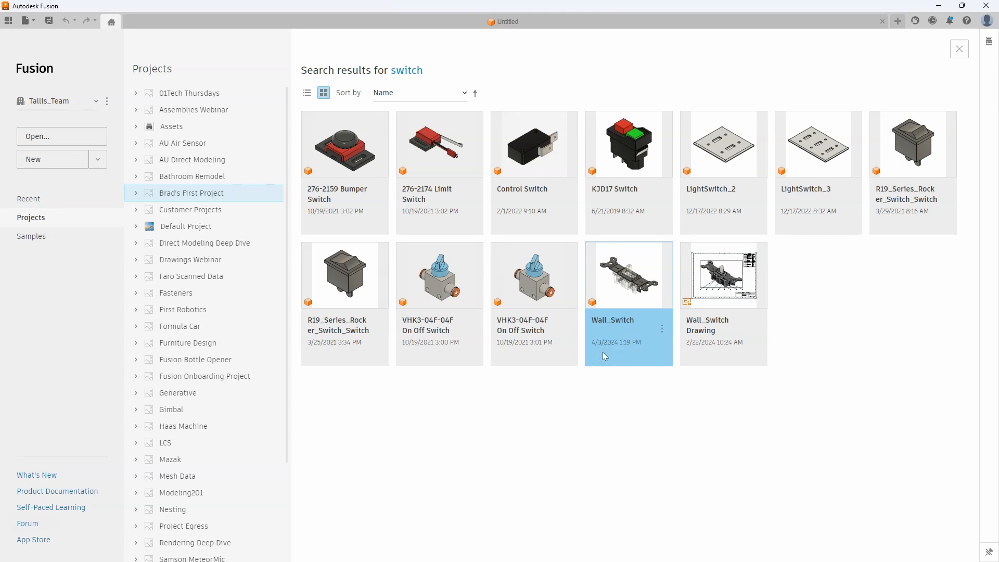
# Open Wall_Switch v14 on the desktop, return home and bring up the card's options menu
pyautogui.doubleClick(627, 275)
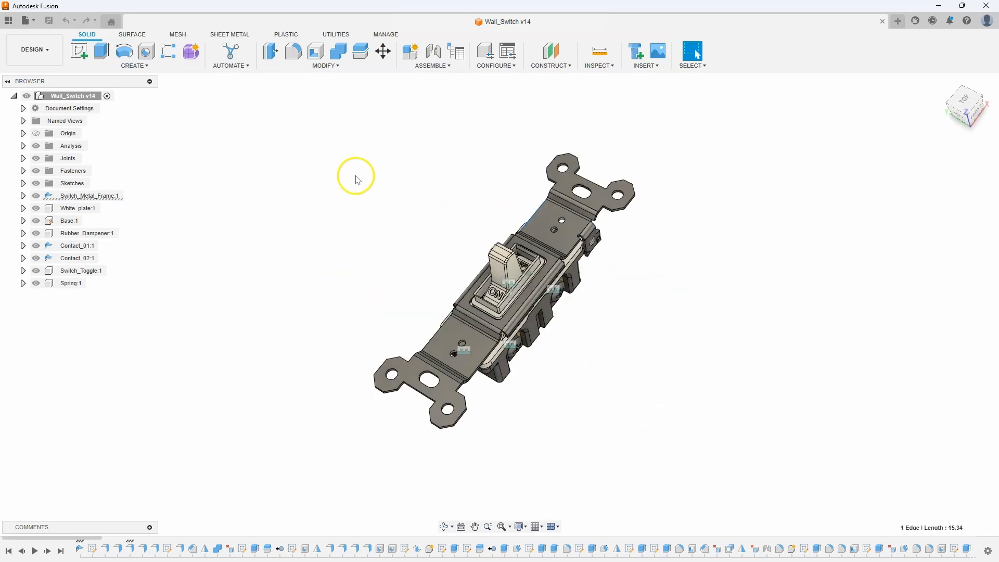
pyautogui.click(109, 20)
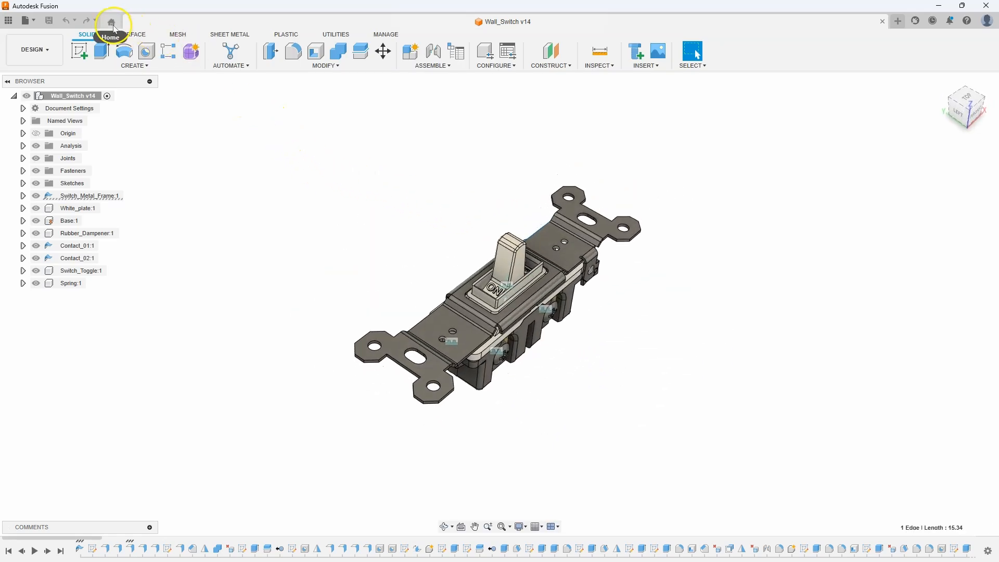
pyautogui.click(111, 21)
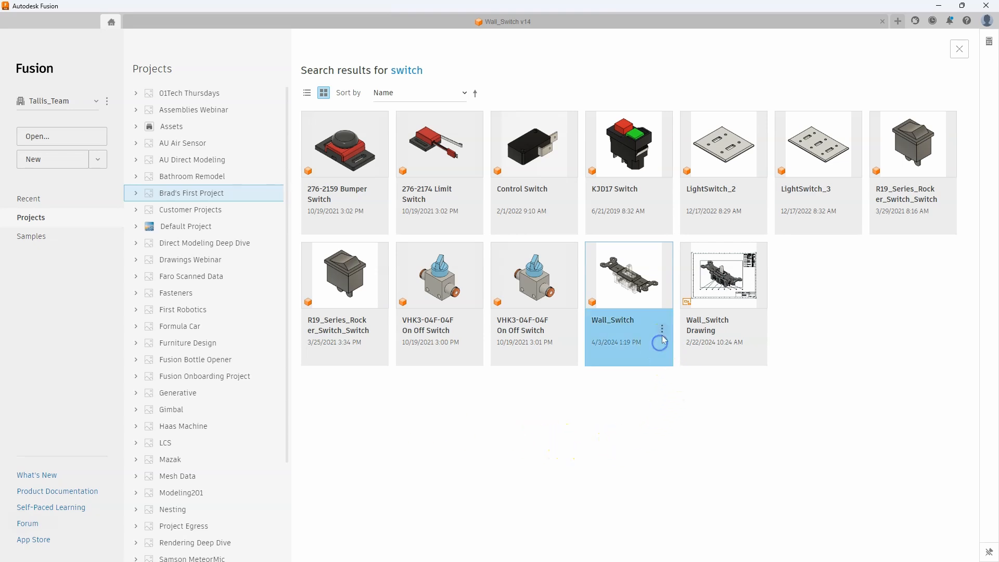
pyautogui.click(663, 330)
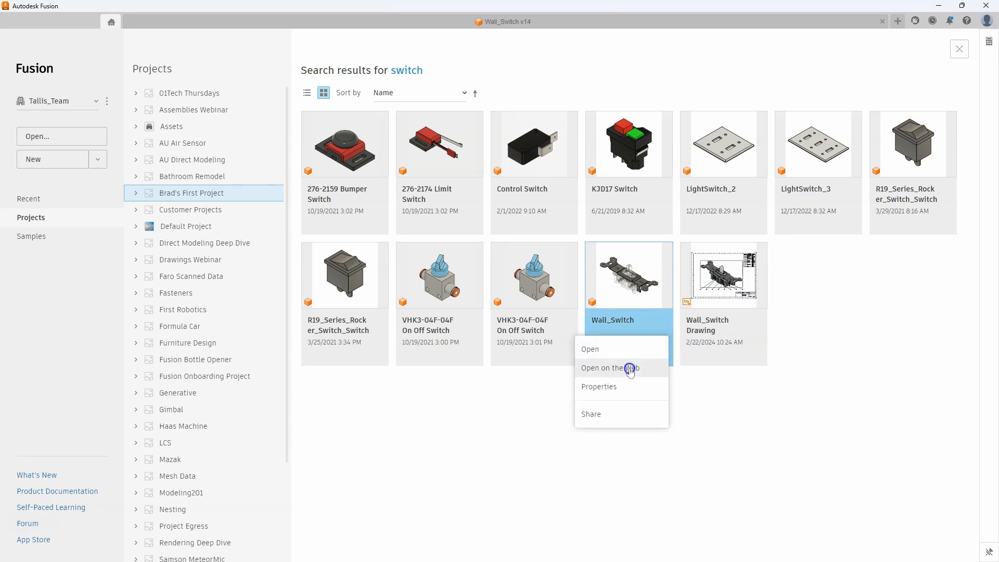
# View Wall_Switch's referencing drawing and bill of materials on the web, then return to the desktop results
pyautogui.click(608, 367)
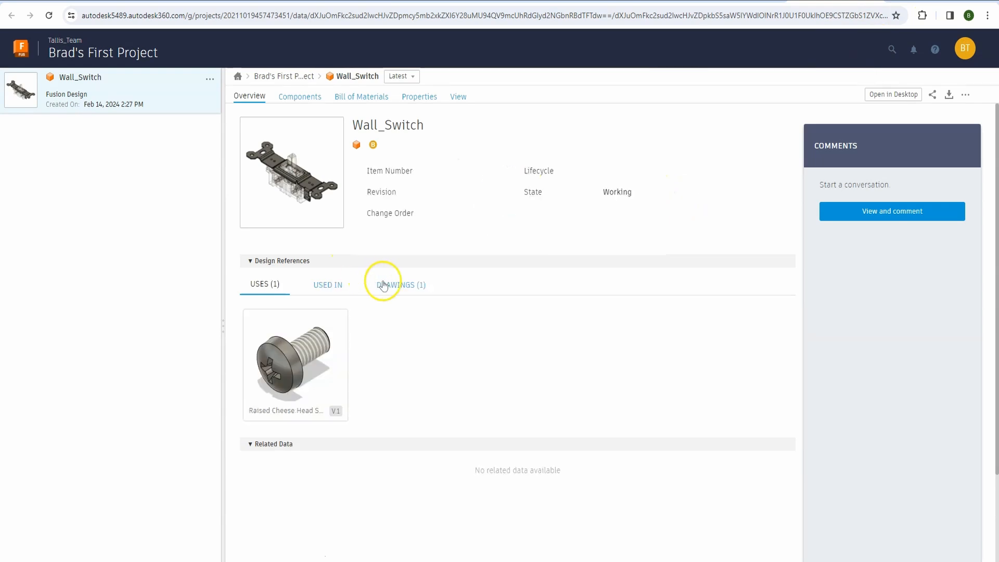
pyautogui.click(401, 285)
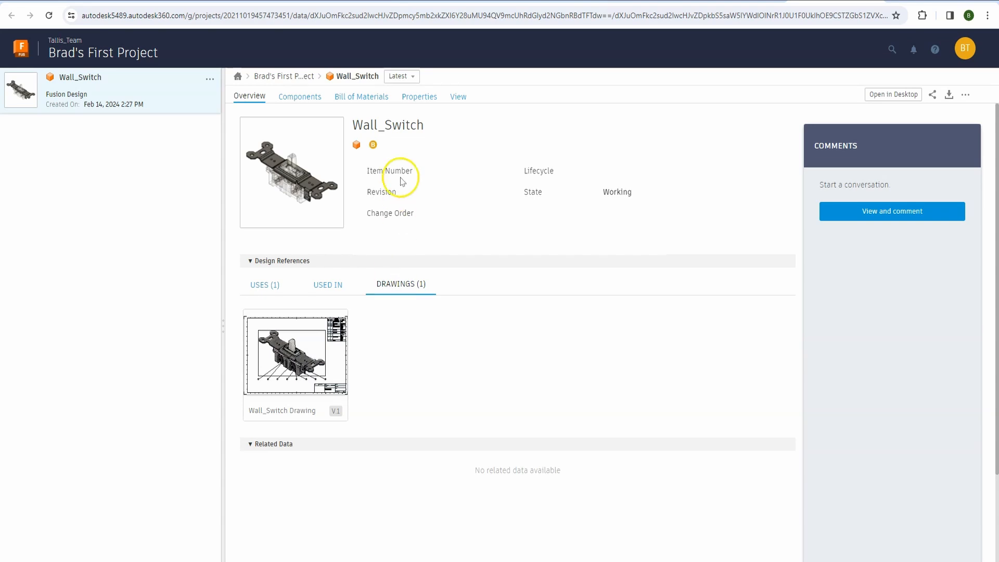
pyautogui.click(361, 96)
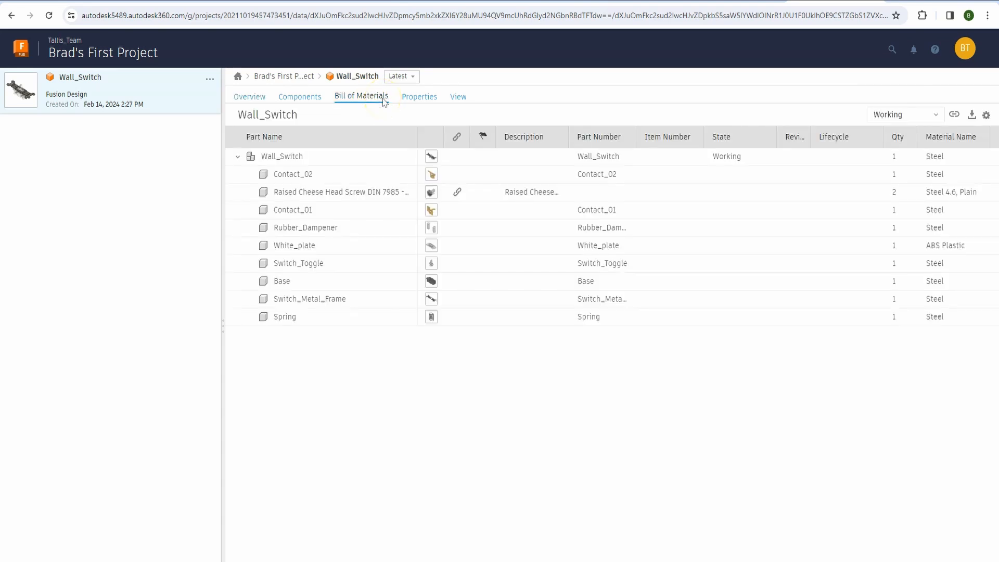
pyautogui.click(458, 95)
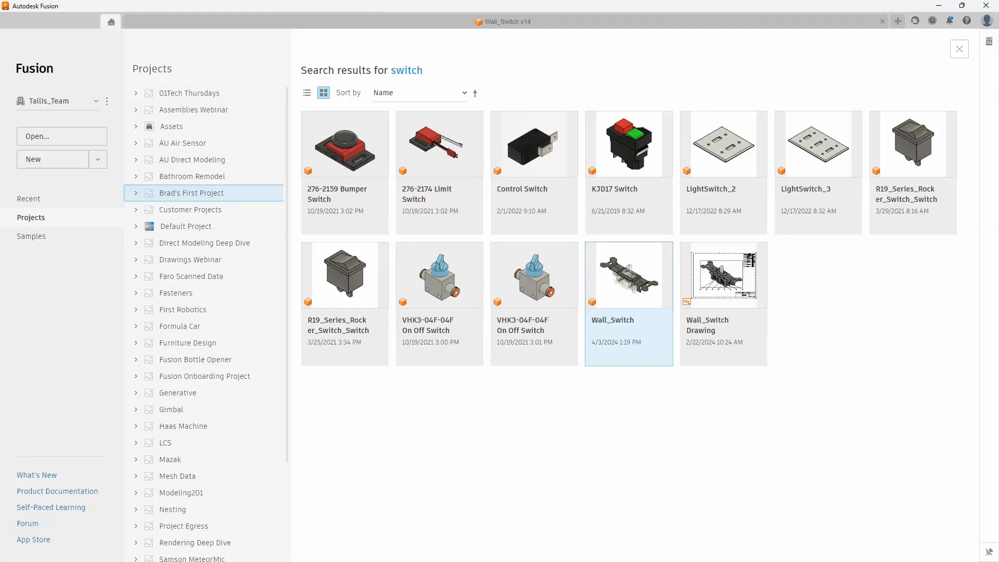
pyautogui.moveTo(347, 334)
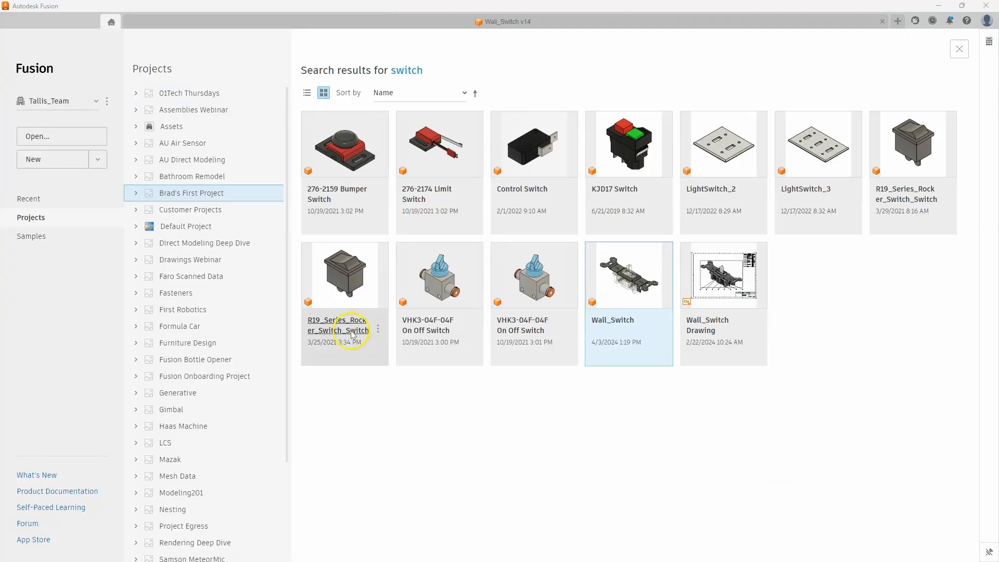
# From Recent files, locate Miter_Saw_Stand's project folder via Show in location
pyautogui.click(29, 199)
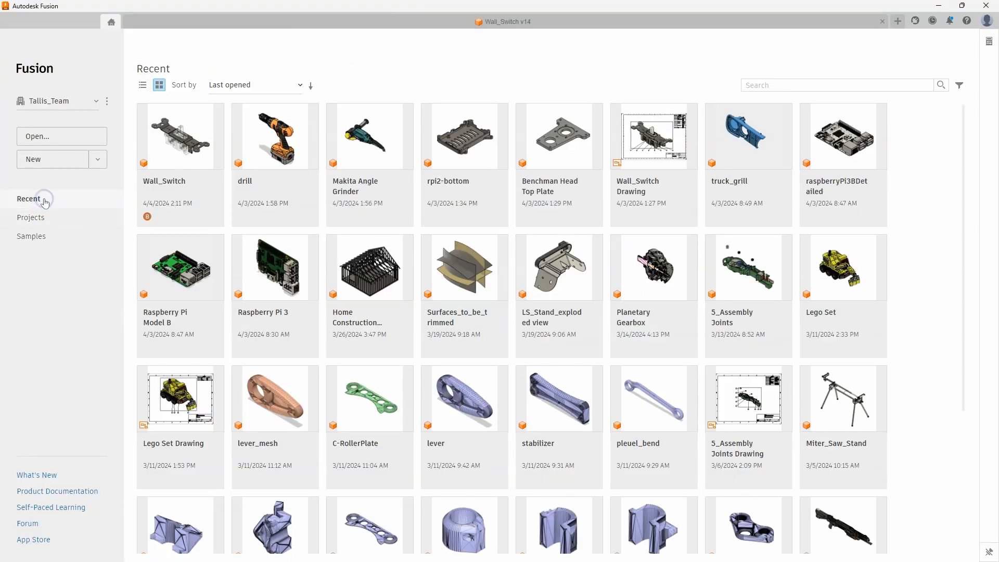
pyautogui.moveTo(241, 198)
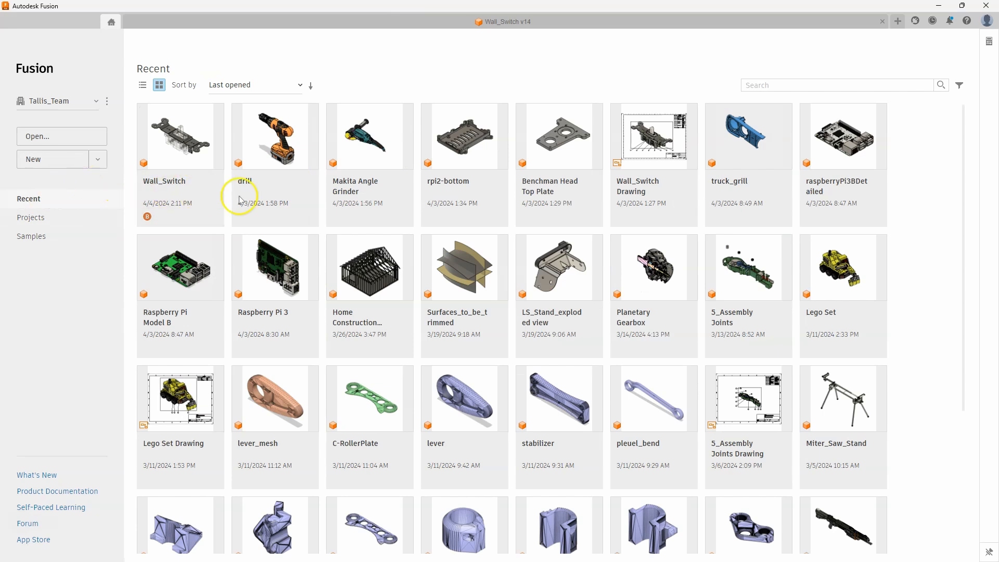
pyautogui.moveTo(435, 208)
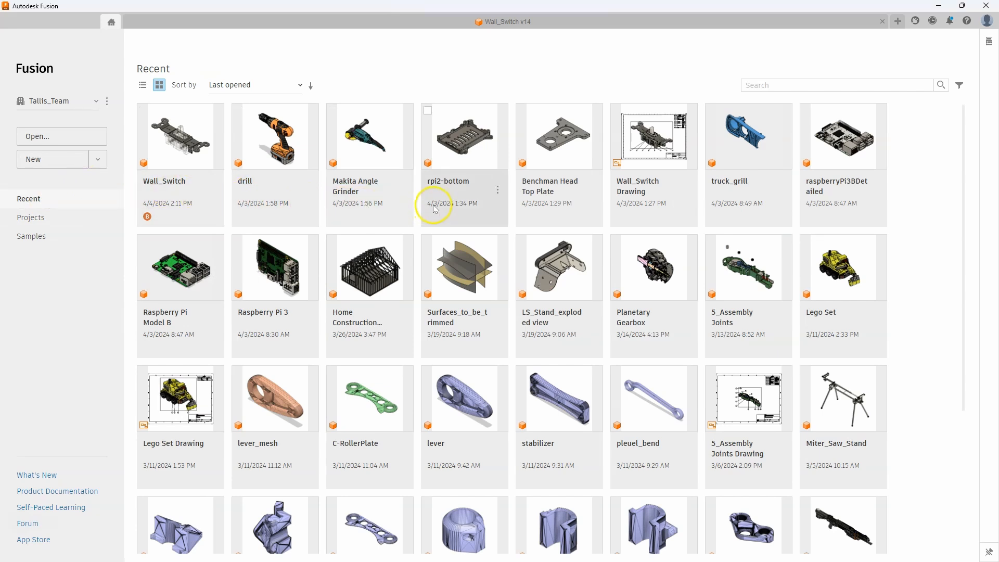
pyautogui.moveTo(852, 411)
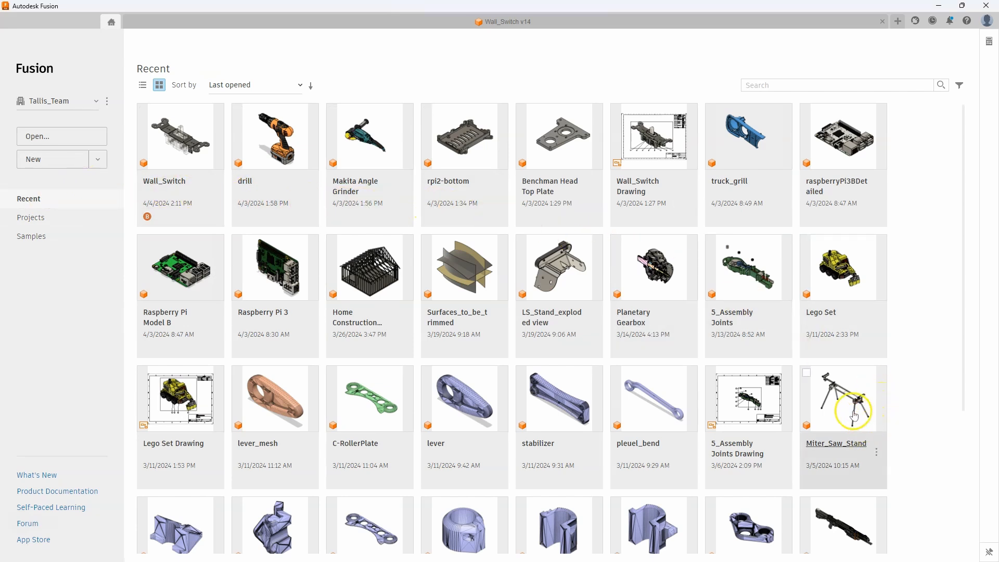
pyautogui.rightClick(843, 398)
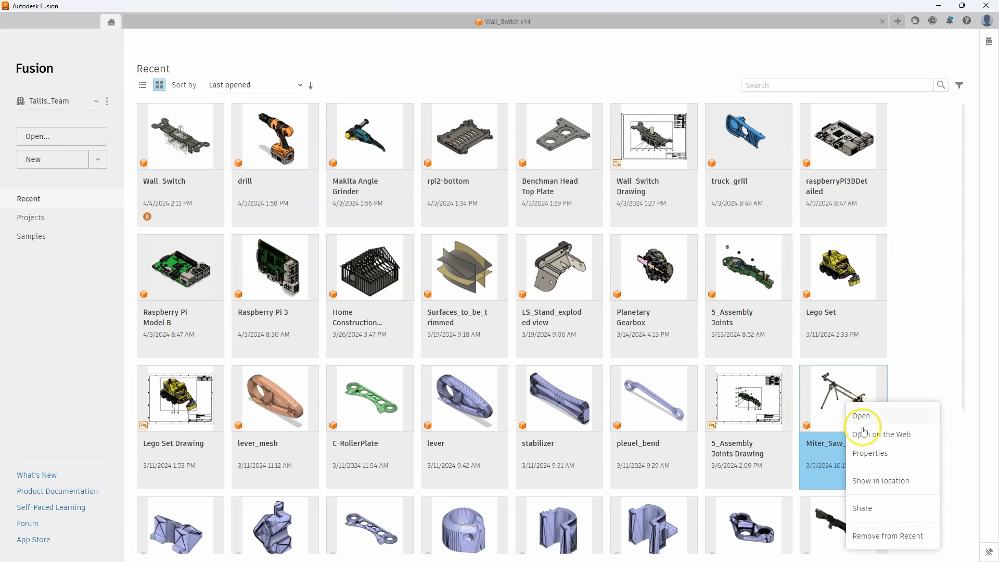
pyautogui.moveTo(886, 481)
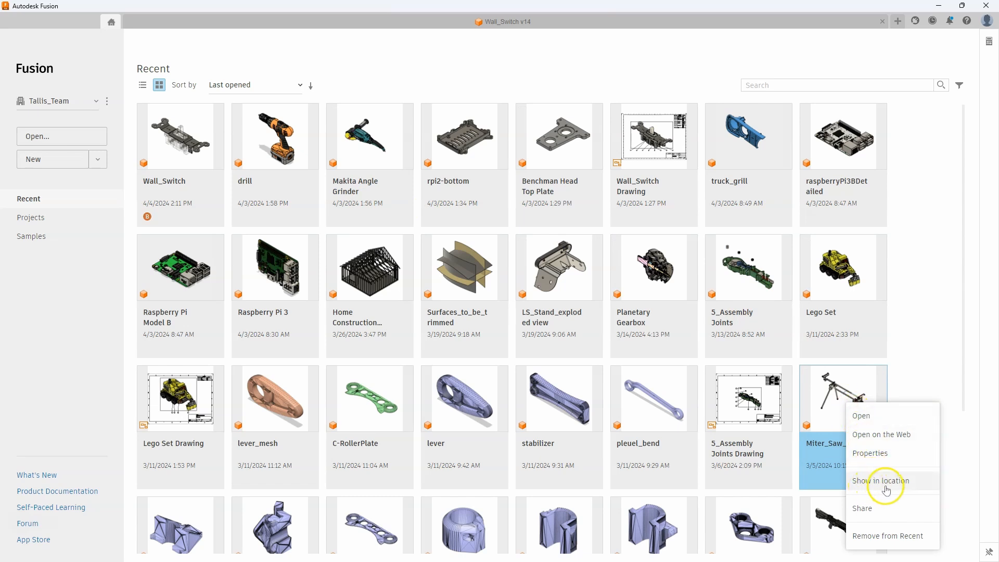
pyautogui.click(881, 481)
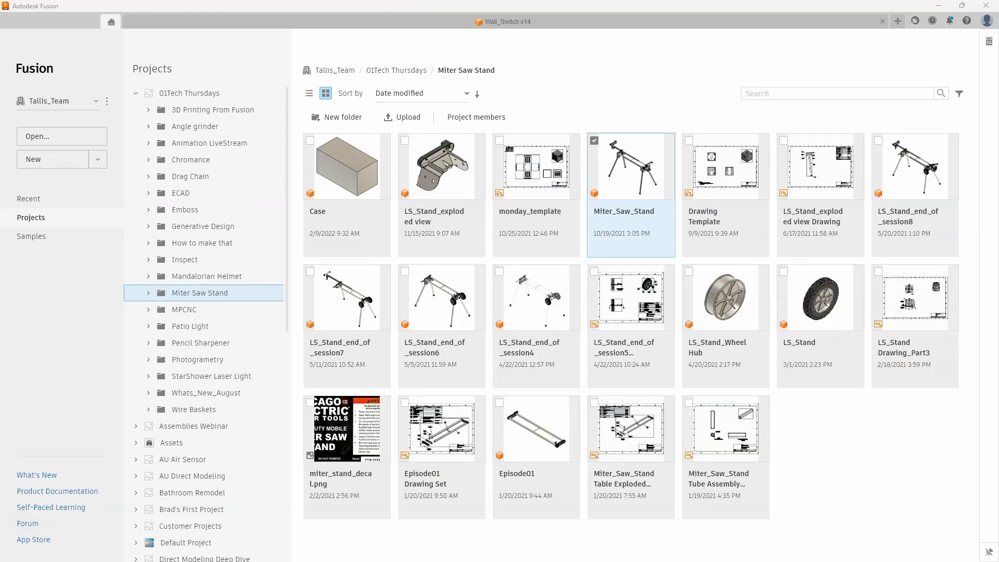
pyautogui.moveTo(460, 259)
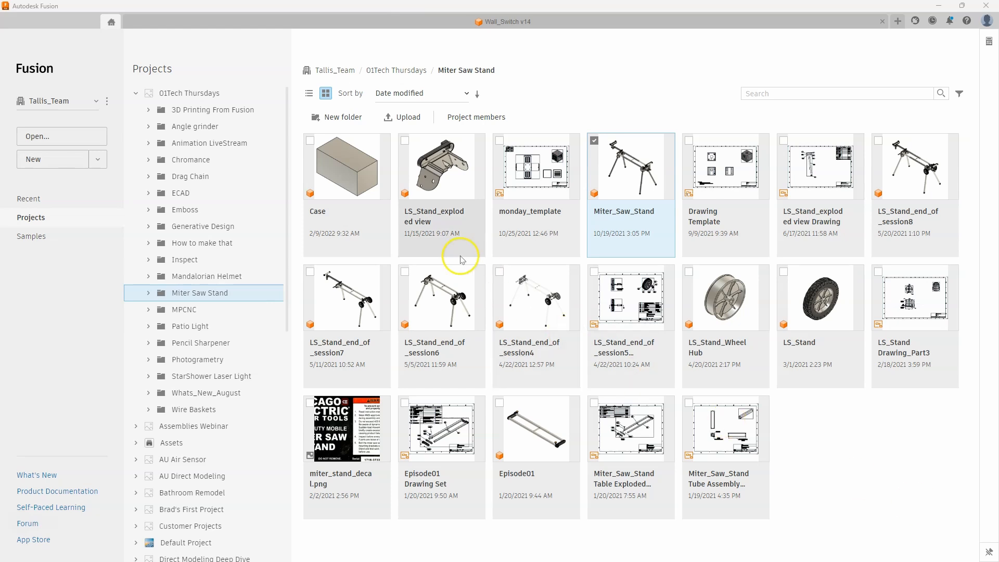
pyautogui.moveTo(206, 292)
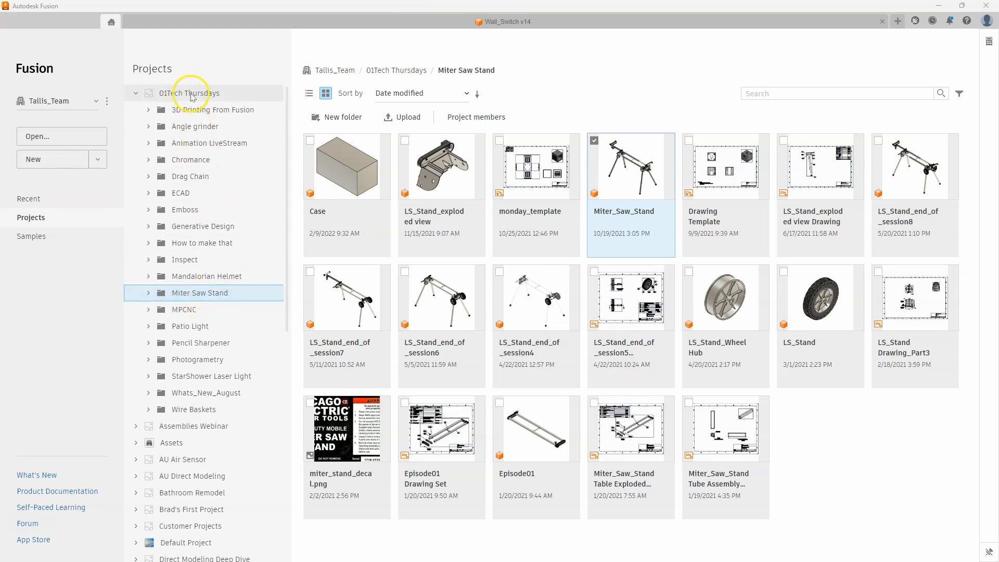
pyautogui.moveTo(746, 278)
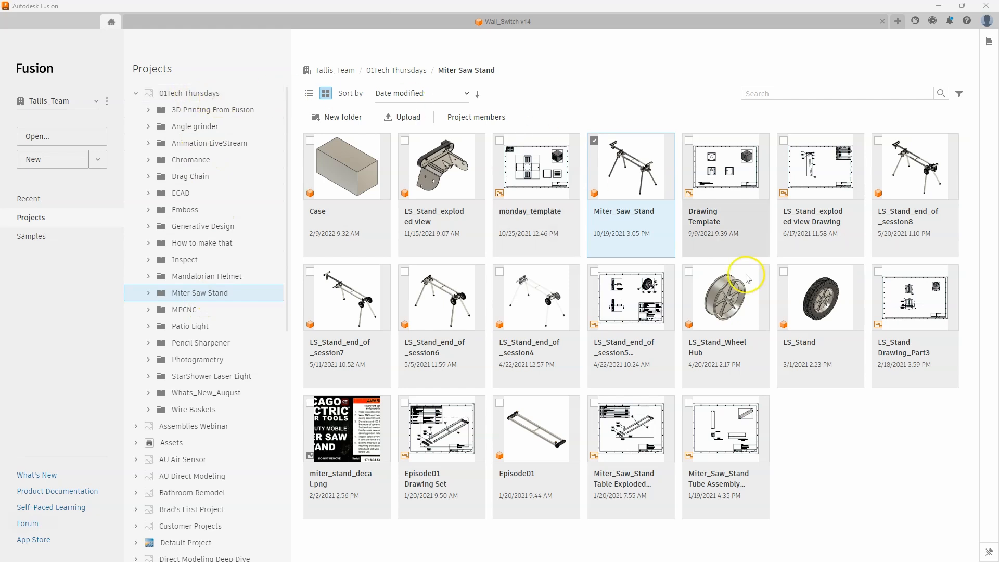
pyautogui.moveTo(912, 484)
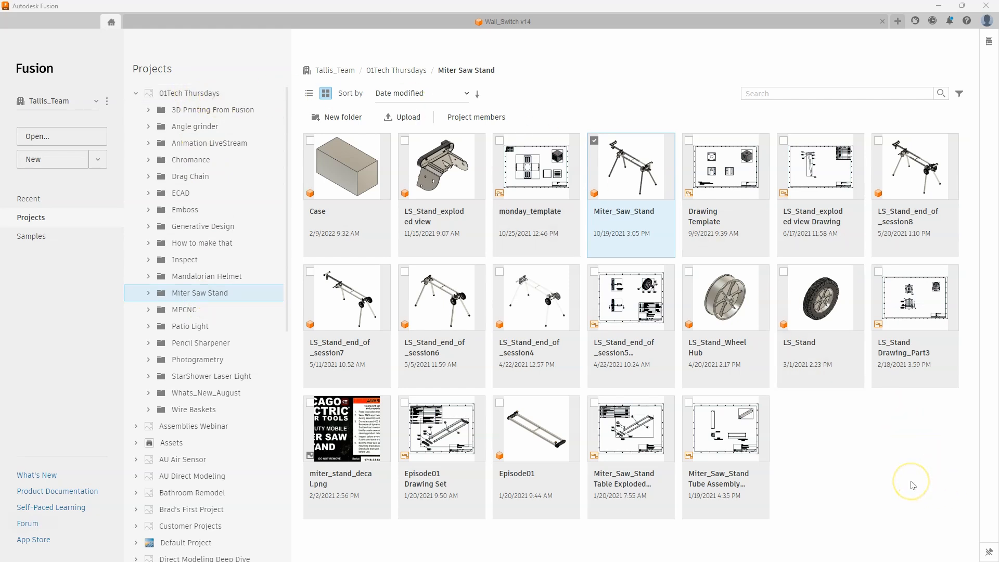
pyautogui.moveTo(913, 485)
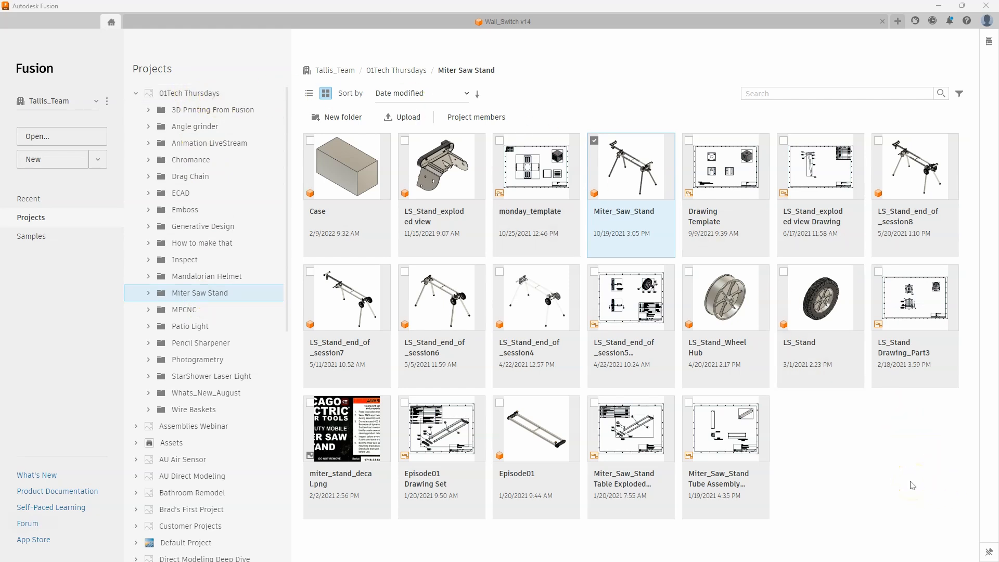